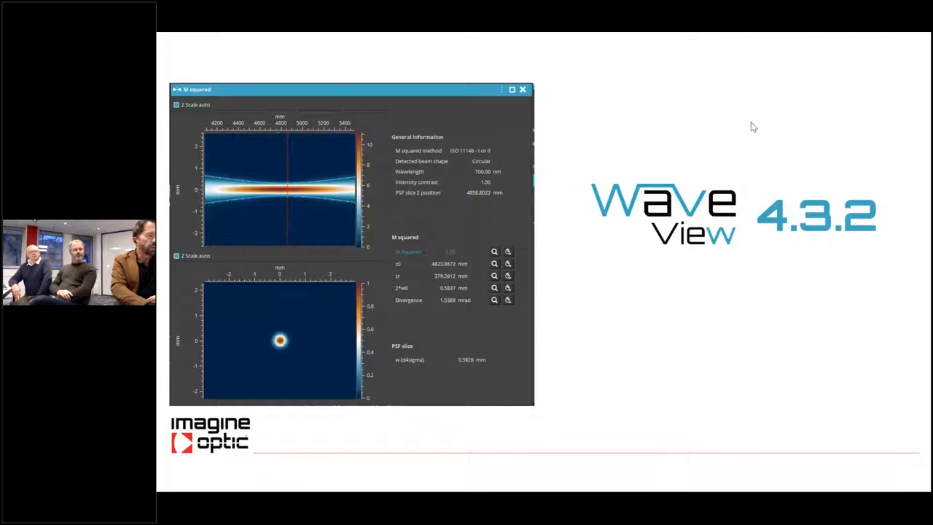
mouse_move(752, 114)
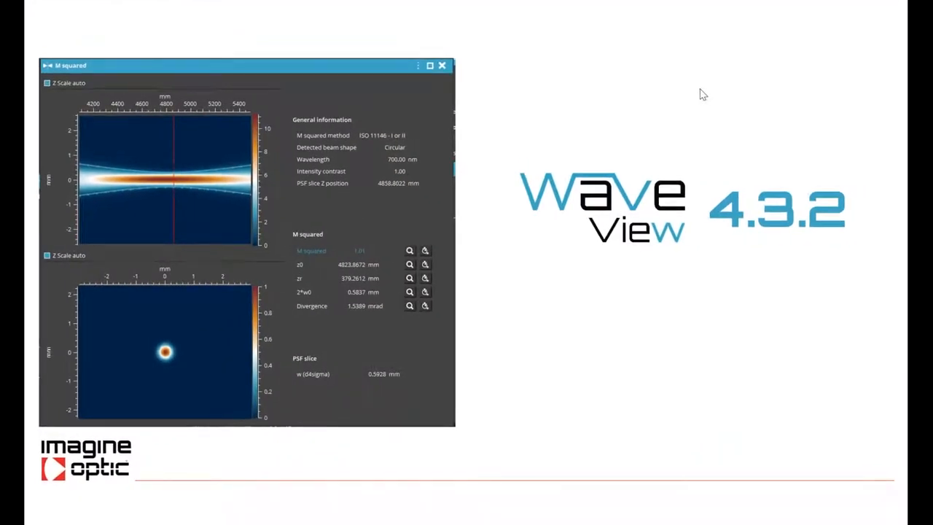
mouse_move(466, 354)
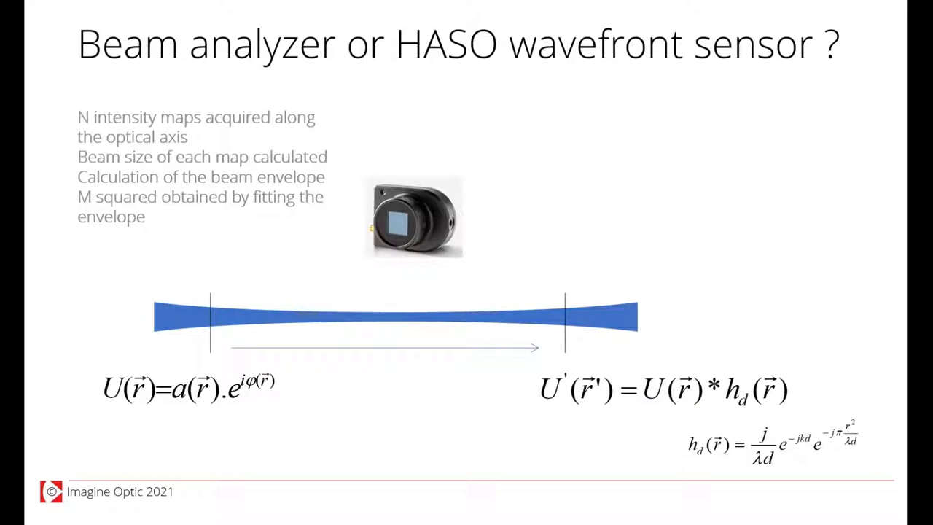
Step: Advance to the 'Beam analyzer or HASO wavefront sensor ?' slide
key("right")
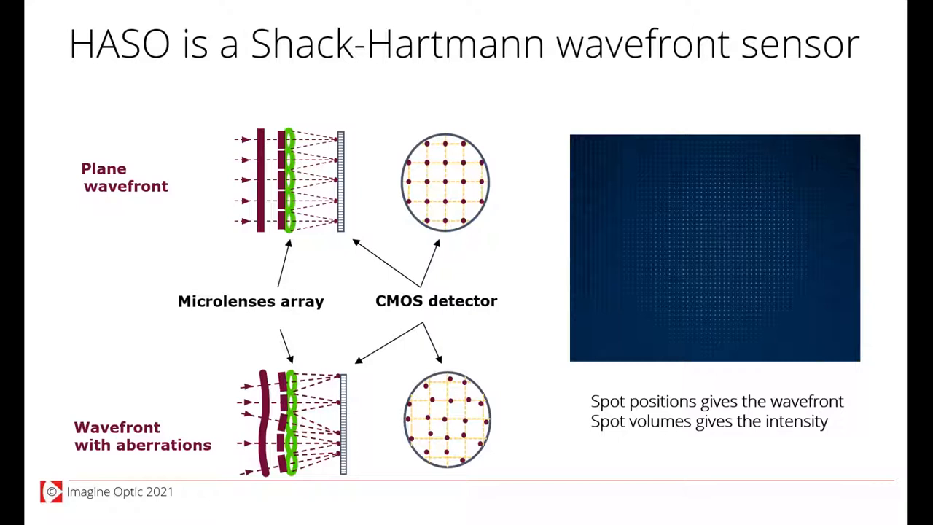
Step: Advance to the 'HASO is controlled by WaveView' slide
key("right")
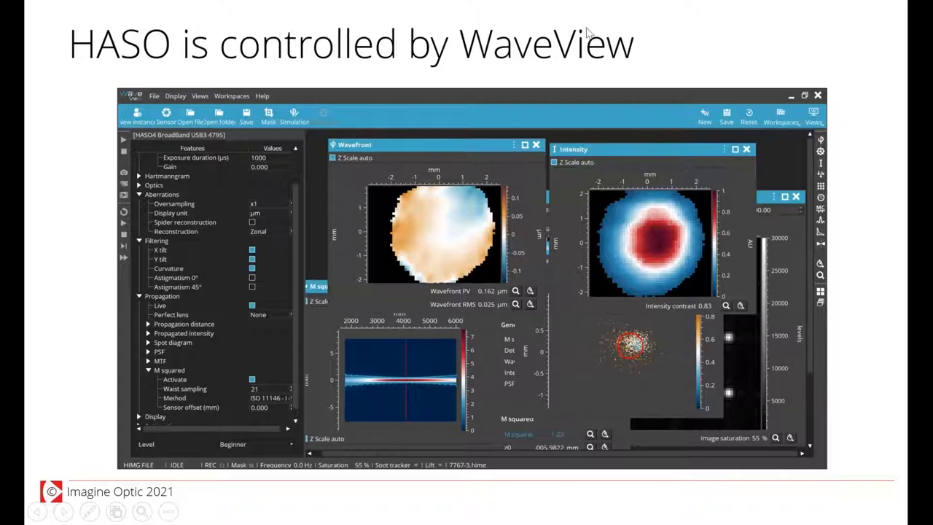
mouse_move(663, 73)
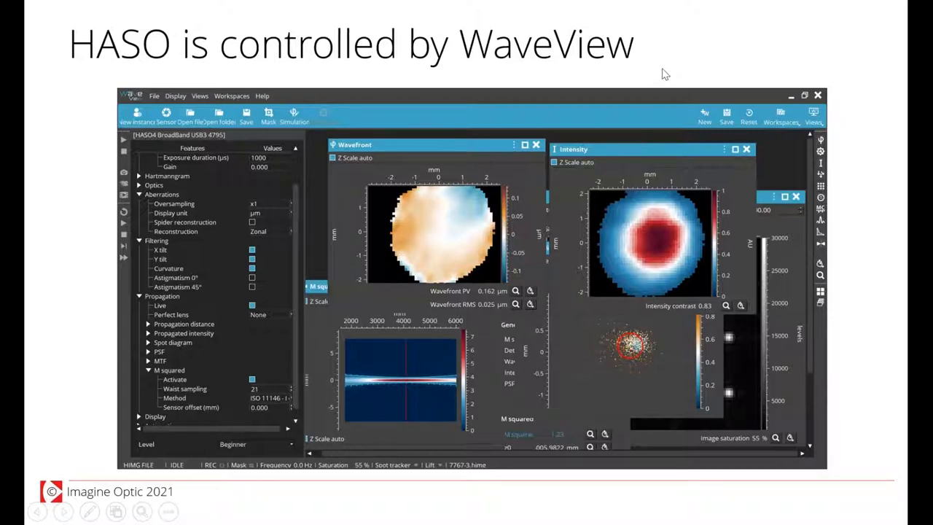
mouse_move(706, 86)
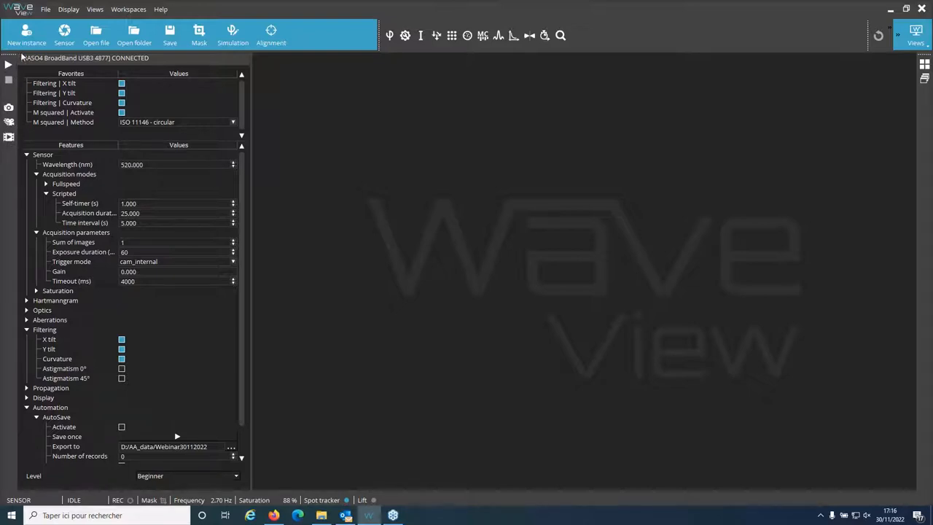
mouse_move(261, 178)
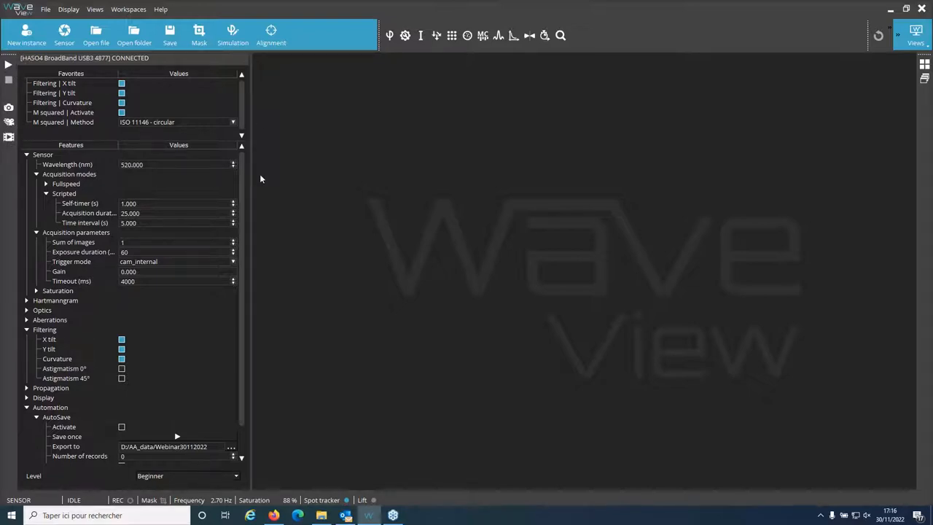
mouse_move(128, 481)
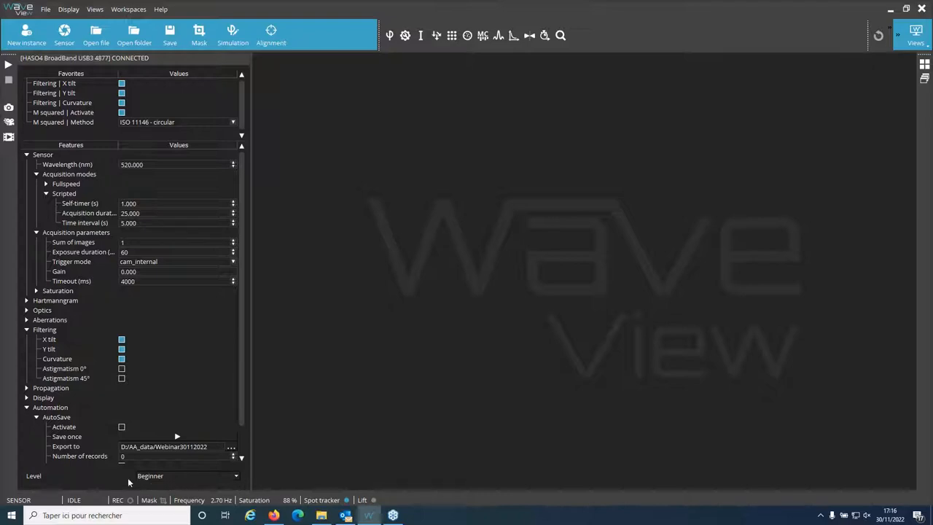
mouse_move(78, 187)
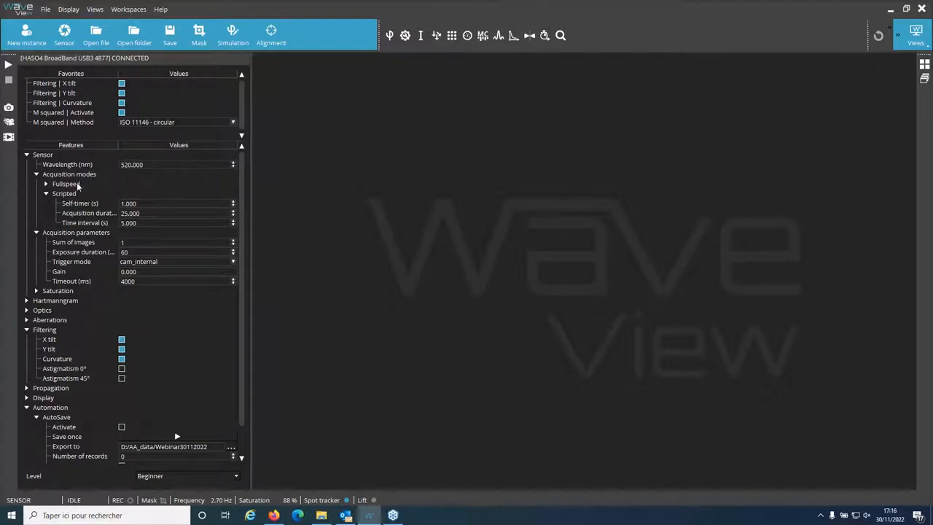
mouse_move(76, 251)
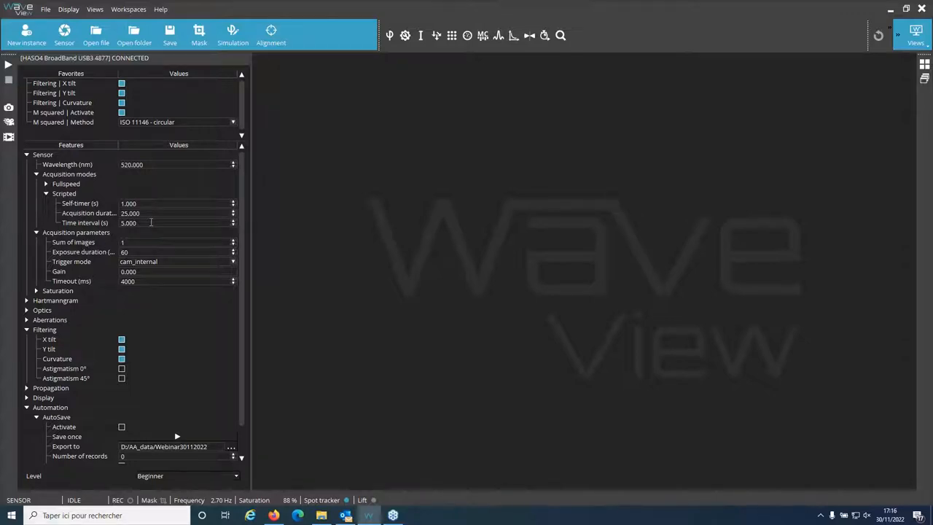
mouse_move(353, 140)
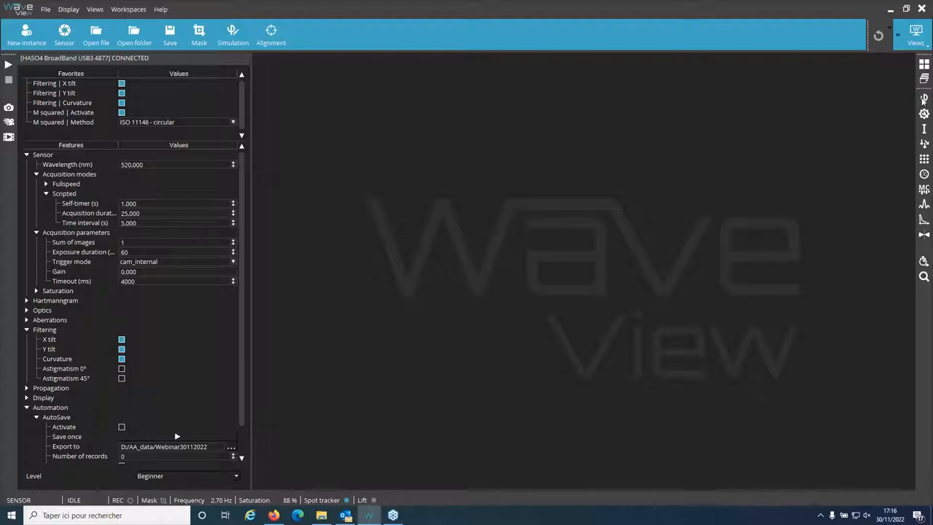
mouse_move(924, 100)
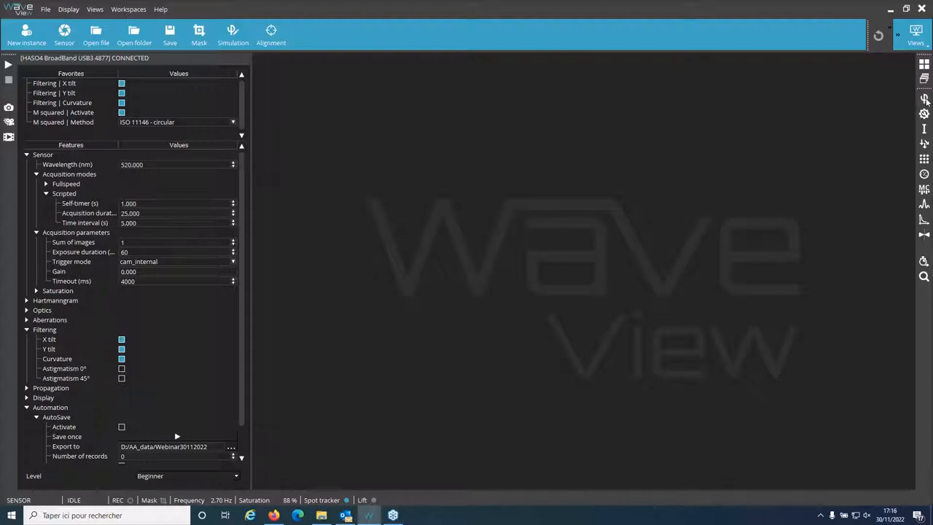
mouse_move(926, 102)
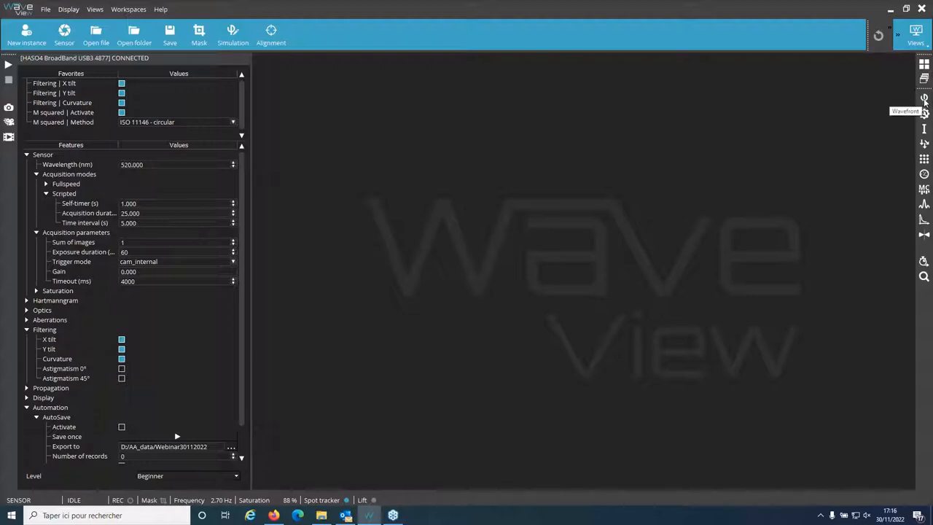
mouse_move(469, 60)
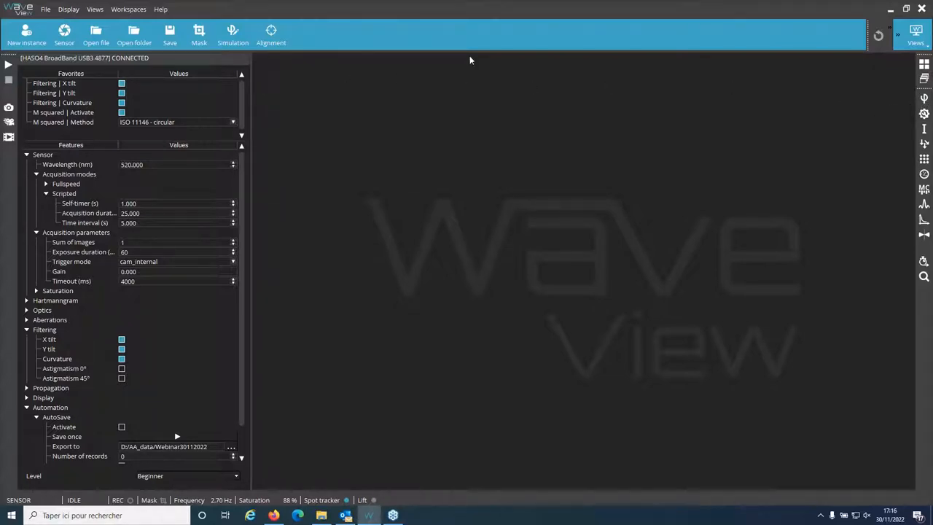
mouse_move(423, 420)
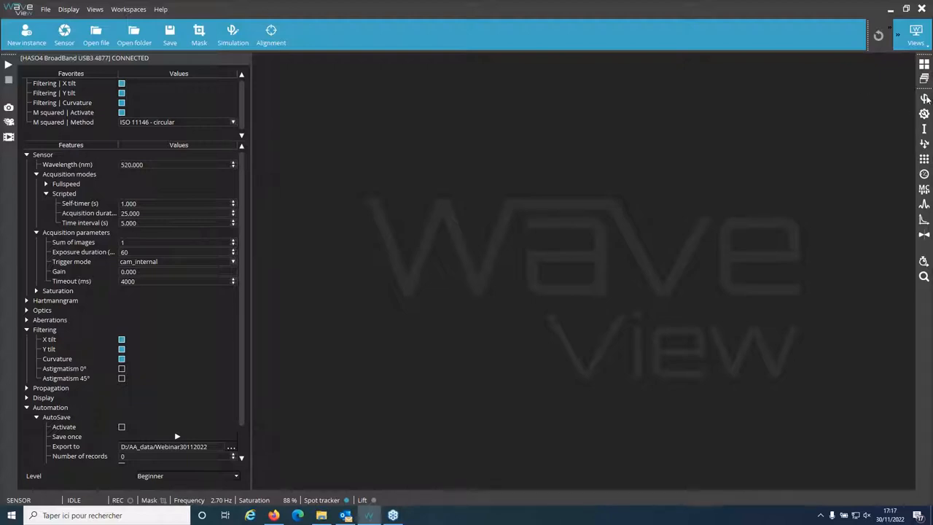
mouse_move(924, 168)
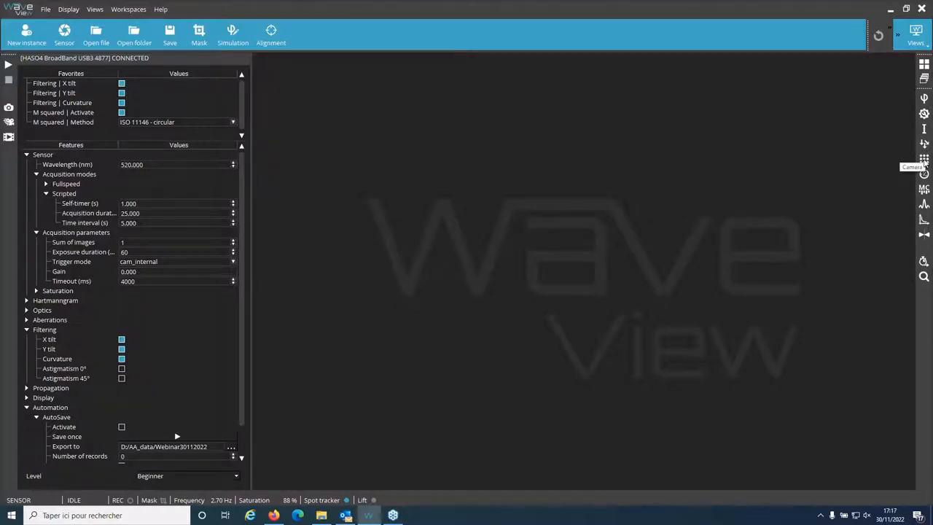
Step: Show the live camera spot image briefly, then close it to leave the Wavefront and Intensity maps
left_click(924, 159)
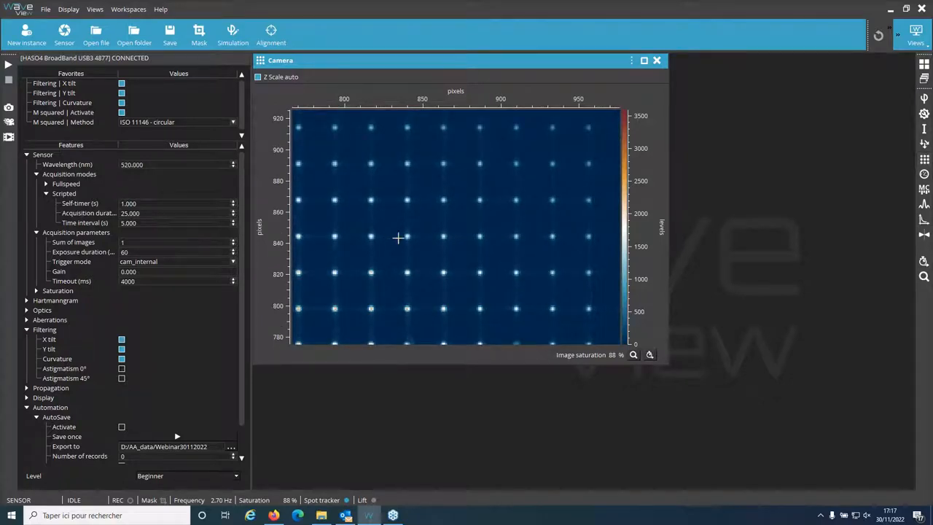
mouse_move(410, 205)
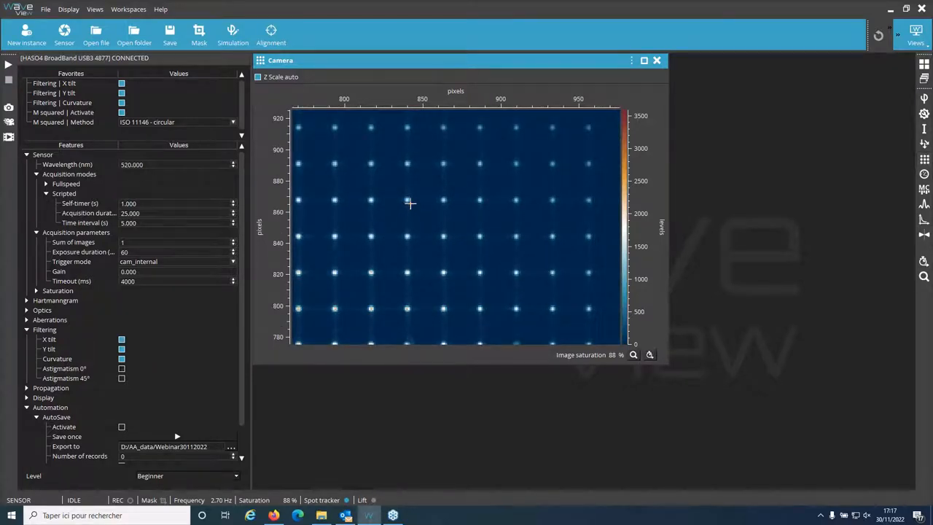
mouse_move(406, 163)
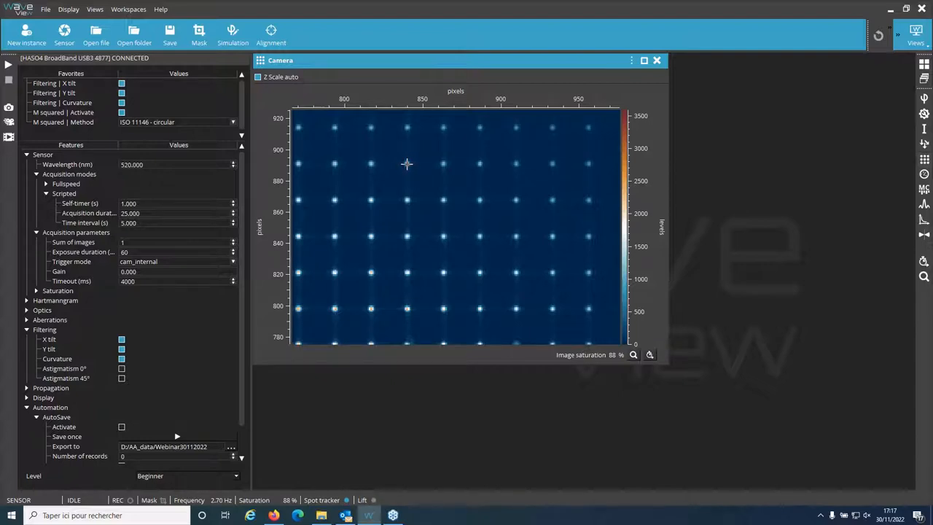
mouse_move(396, 155)
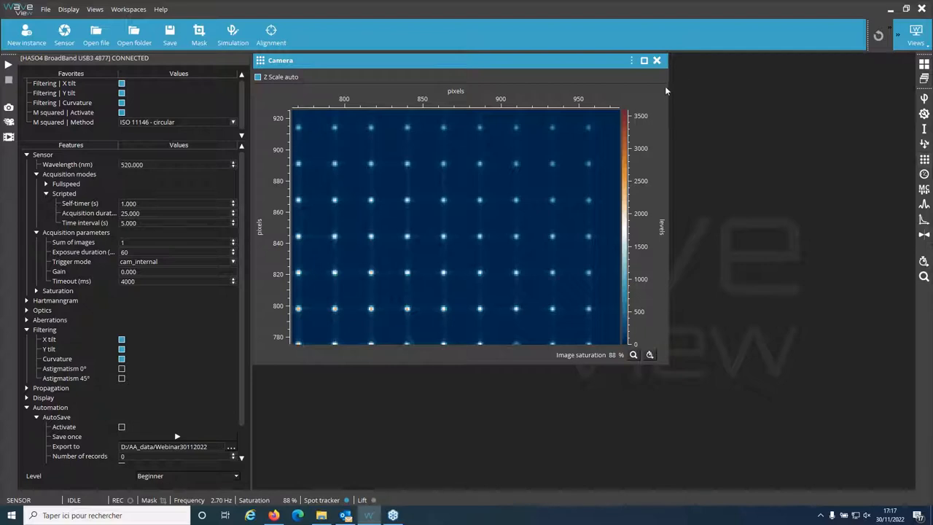
left_click(656, 59)
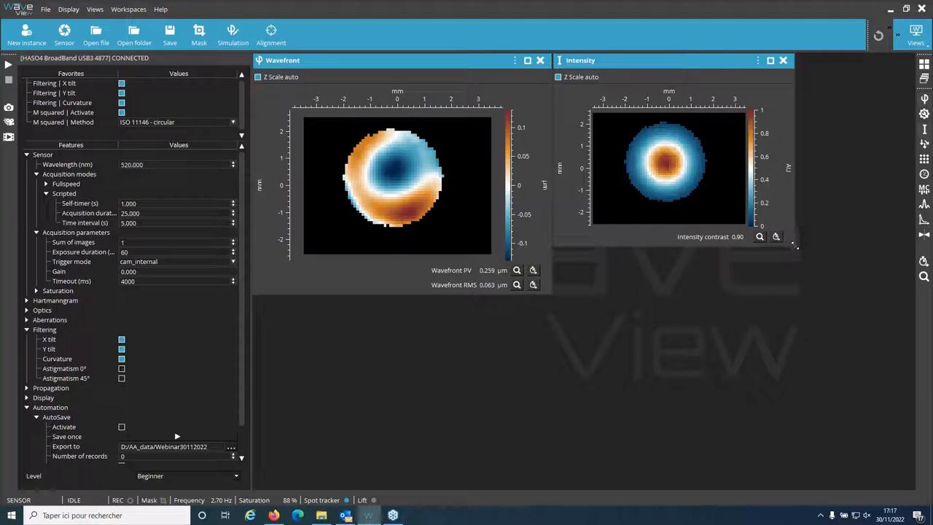
Step: Enlarge the Intensity window to match the Wavefront map size
left_click_drag(795, 245, 883, 291)
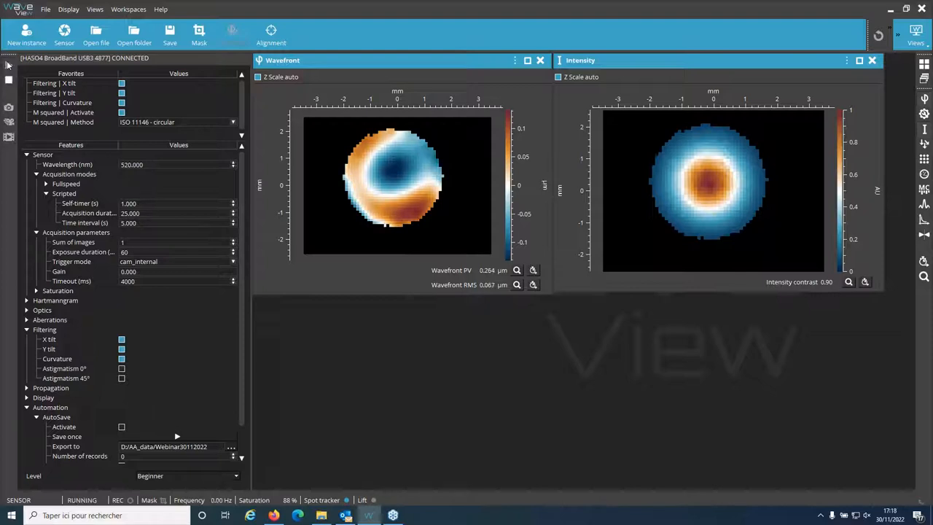
mouse_move(430, 213)
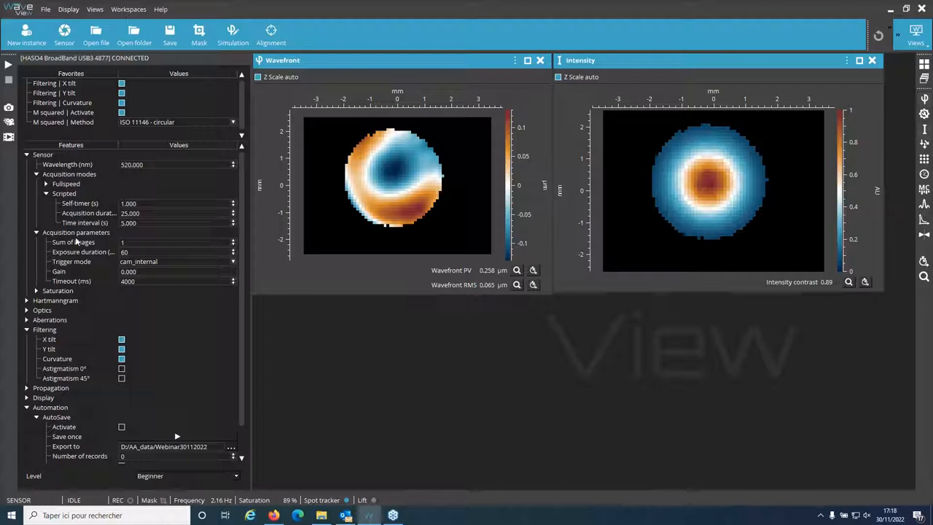
mouse_move(70, 210)
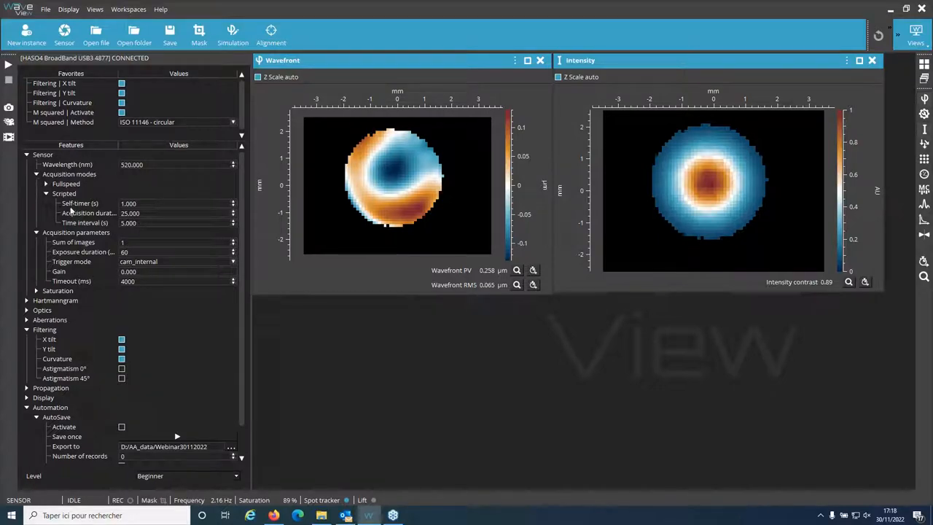
mouse_move(79, 204)
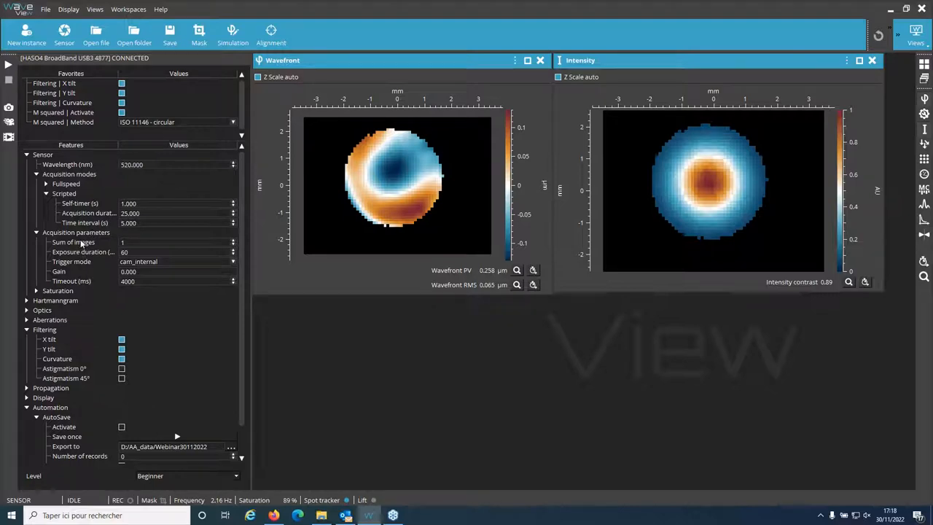
right_click(73, 242)
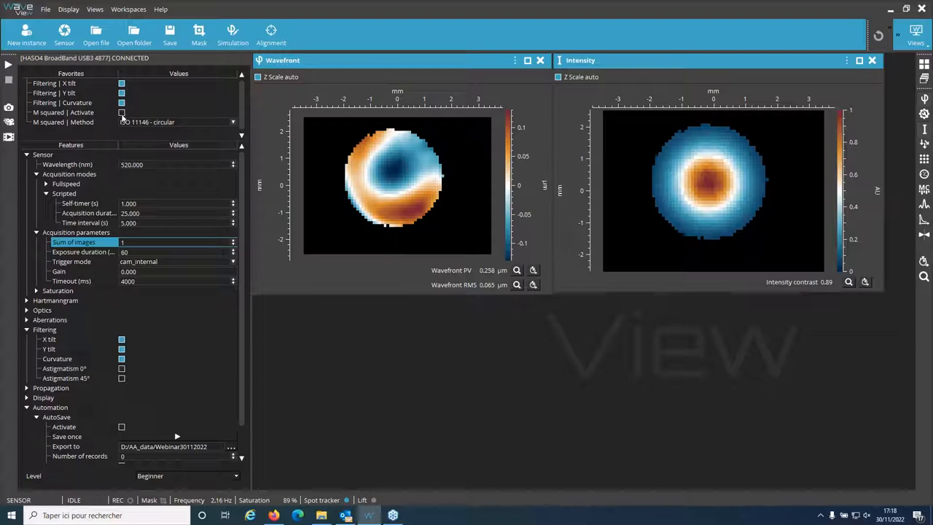
mouse_move(122, 102)
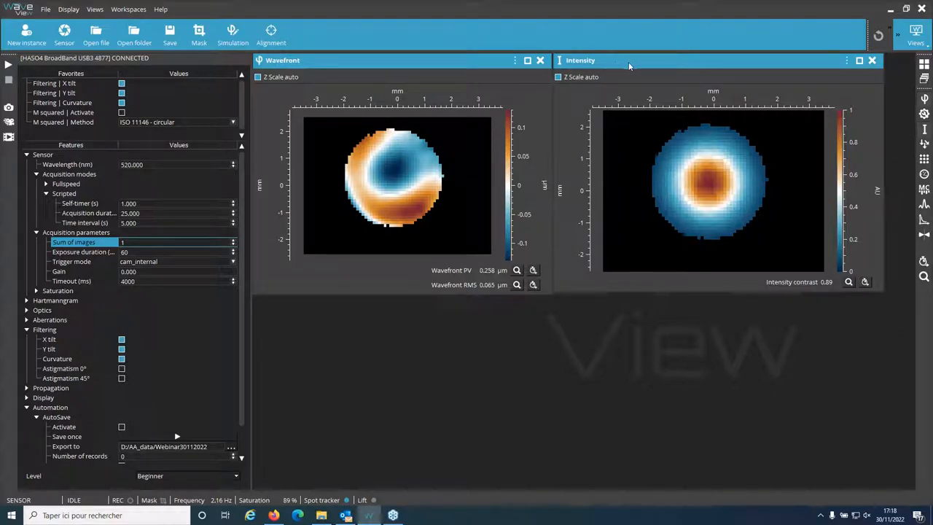
mouse_move(539, 145)
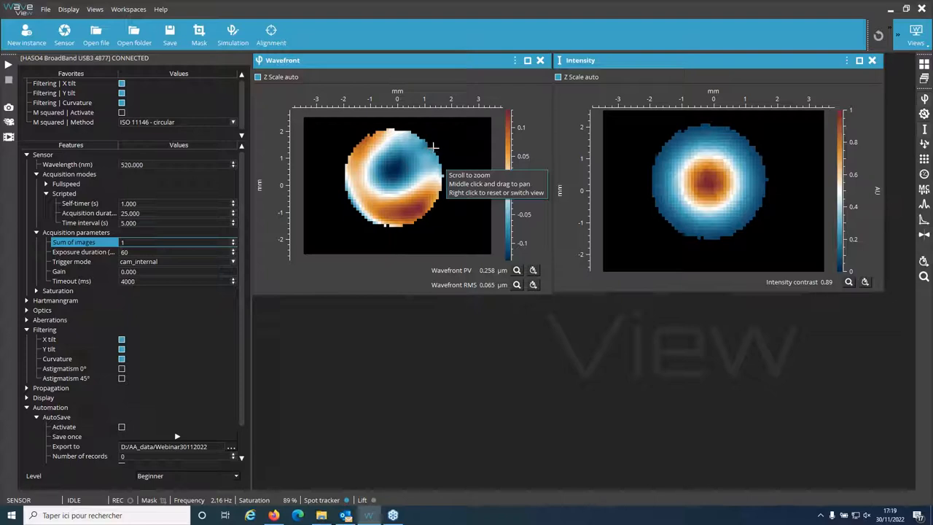
mouse_move(534, 154)
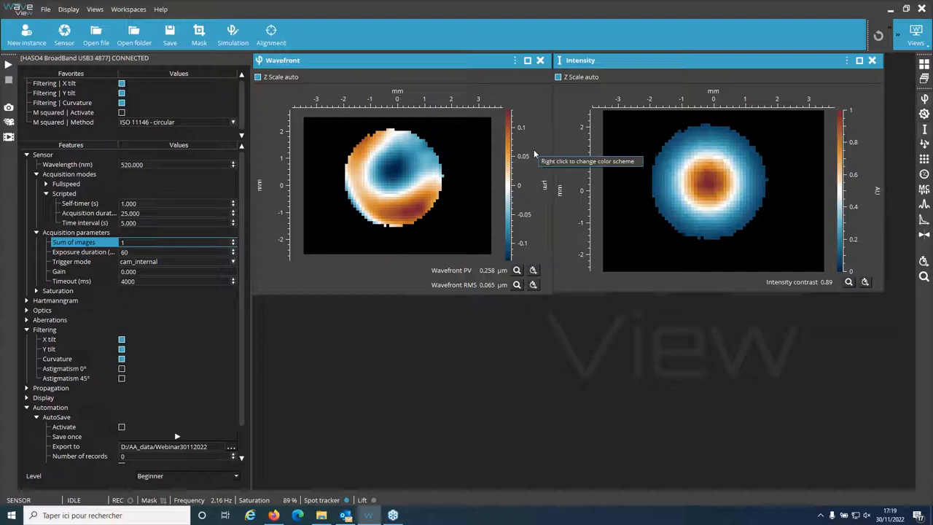
mouse_move(816, 148)
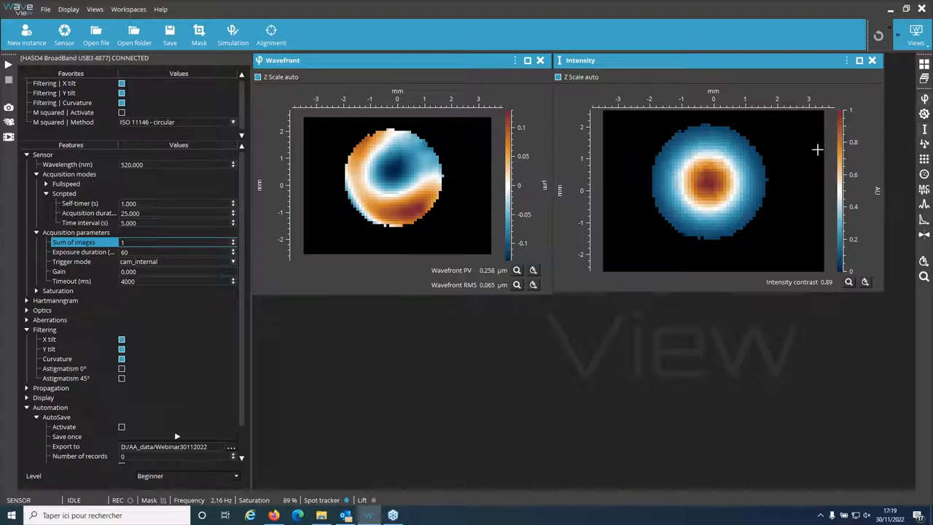
mouse_move(816, 150)
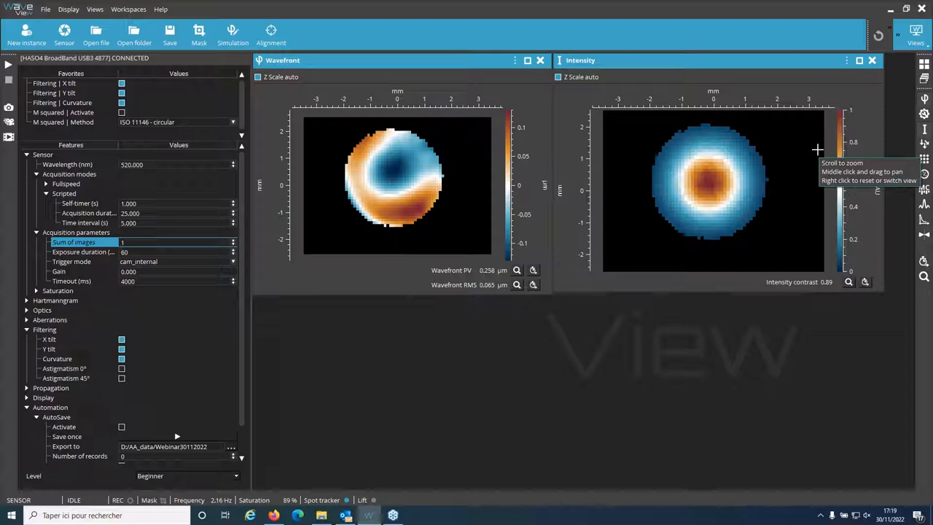
mouse_move(926, 230)
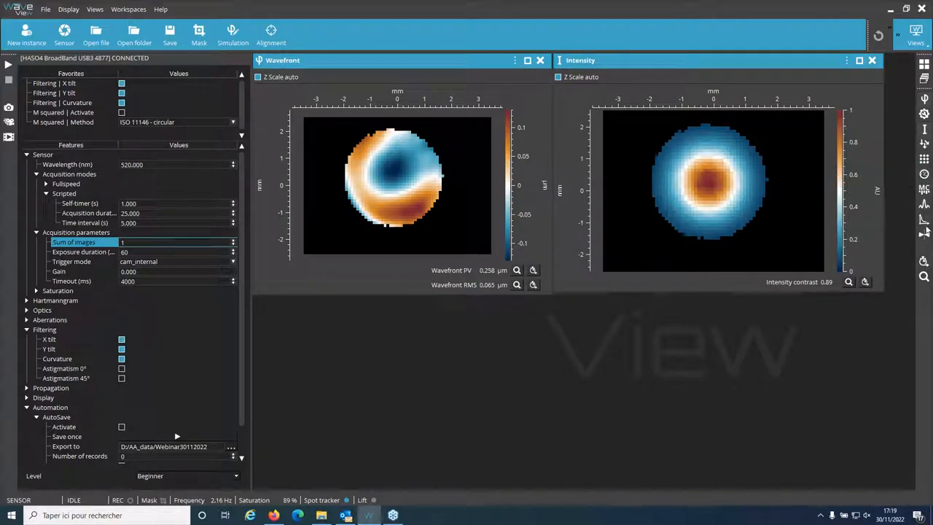
mouse_move(924, 190)
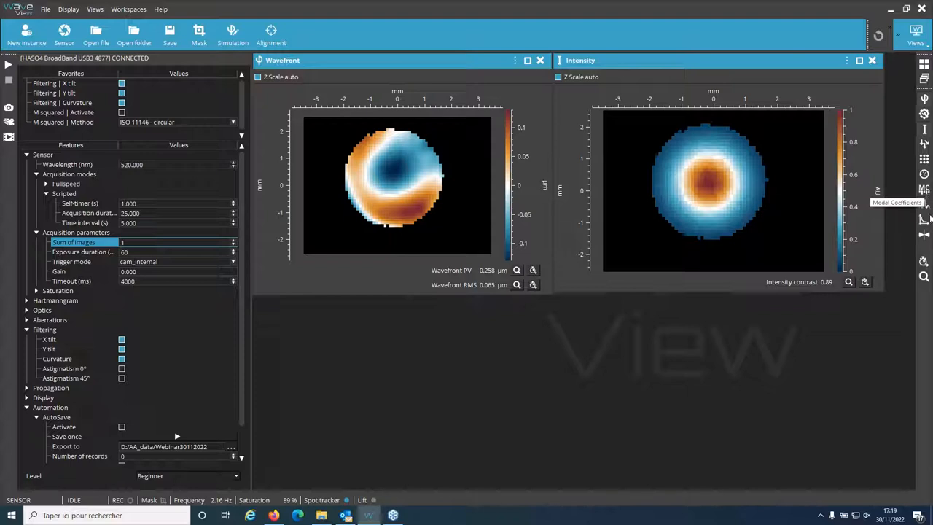
mouse_move(924, 233)
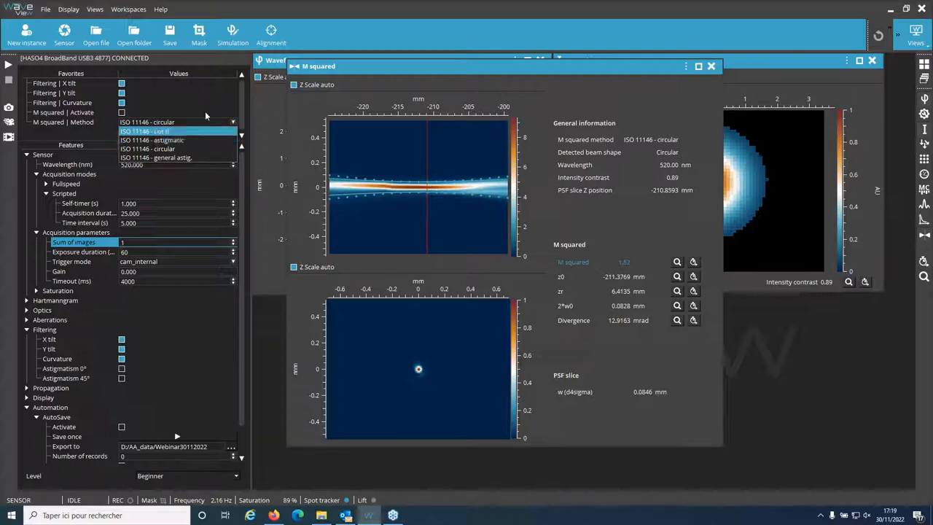
Step: Keep the circular ISO 11146 method for the M squared results
left_click(146, 131)
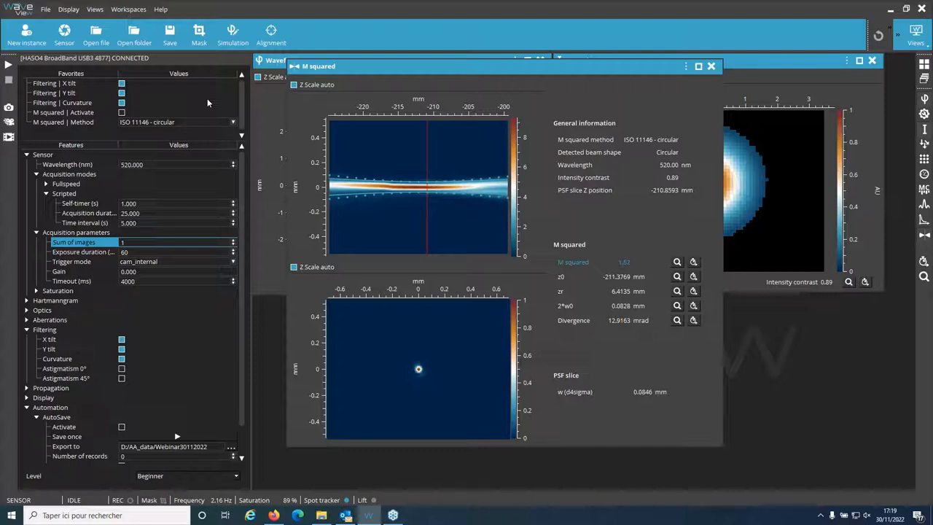
mouse_move(201, 128)
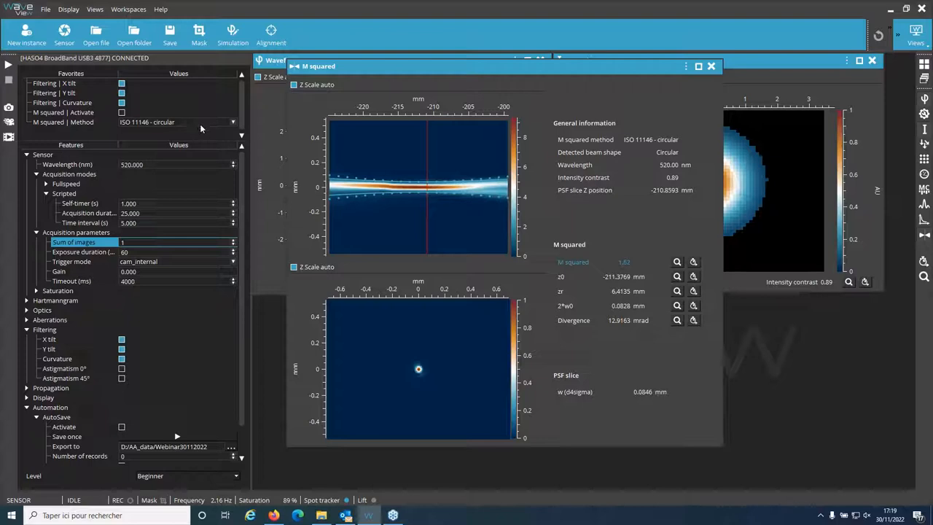
mouse_move(198, 127)
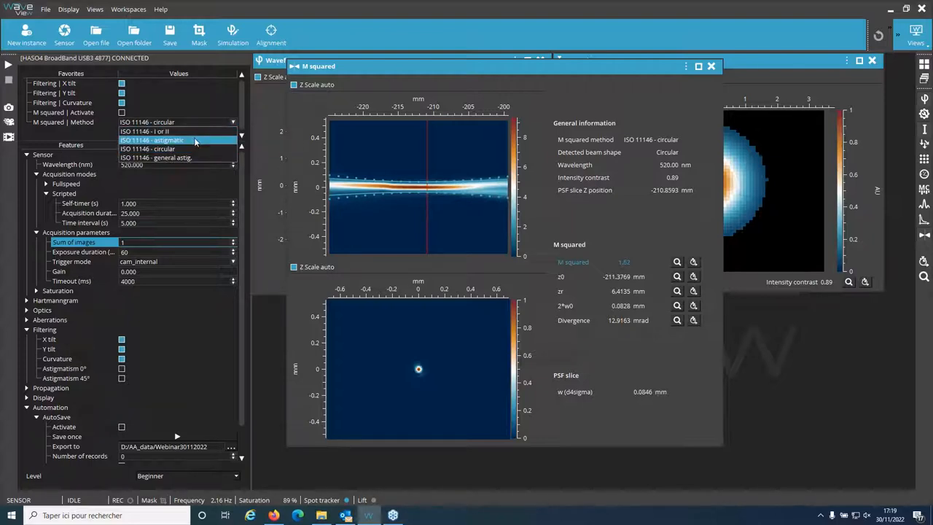
Step: Switch M squared to the ISO 11146 astigmatic method and move the PSF slice to Z ≈ −213.4 mm
left_click(152, 140)
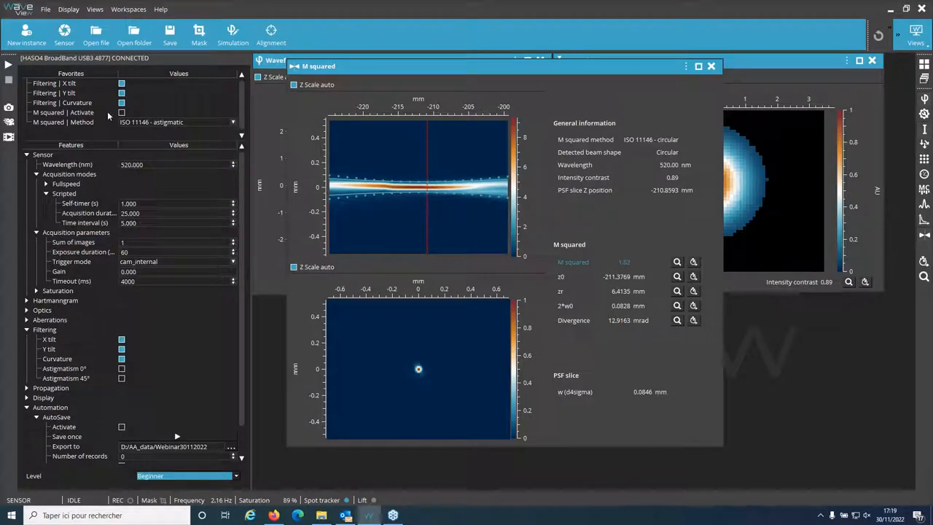
left_click(123, 113)
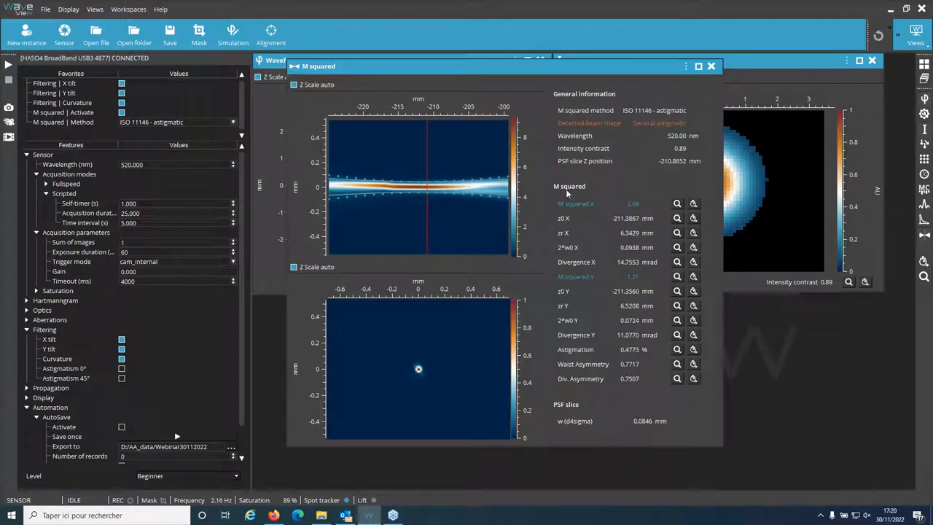
mouse_move(620, 254)
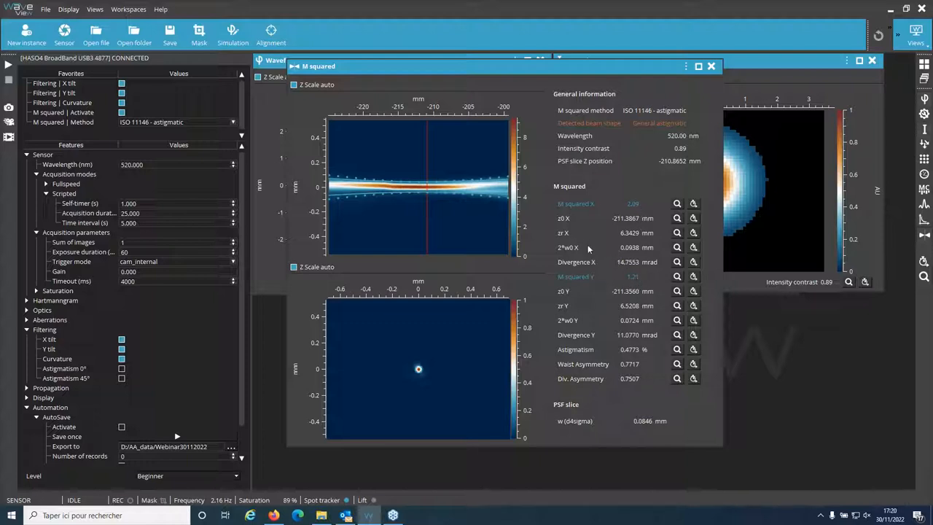
mouse_move(562, 218)
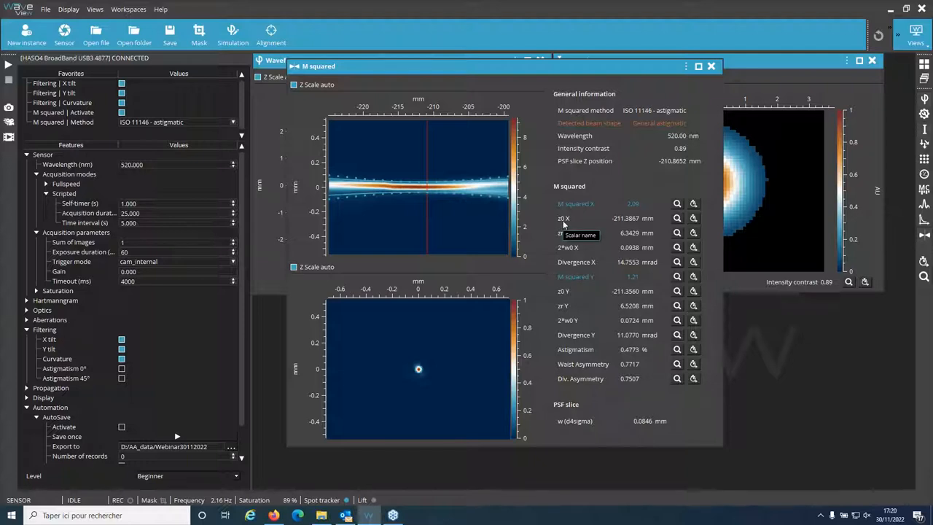
mouse_move(565, 254)
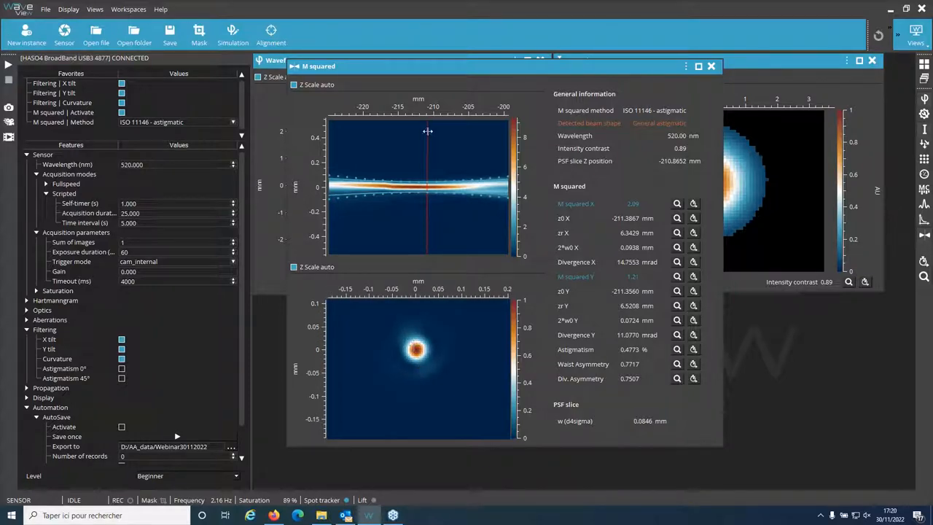
left_click_drag(427, 131, 363, 131)
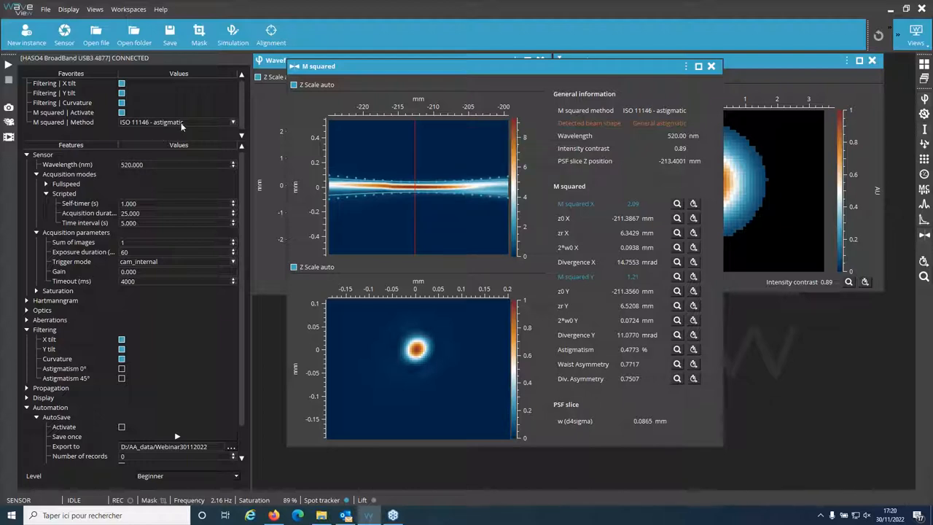
mouse_move(175, 122)
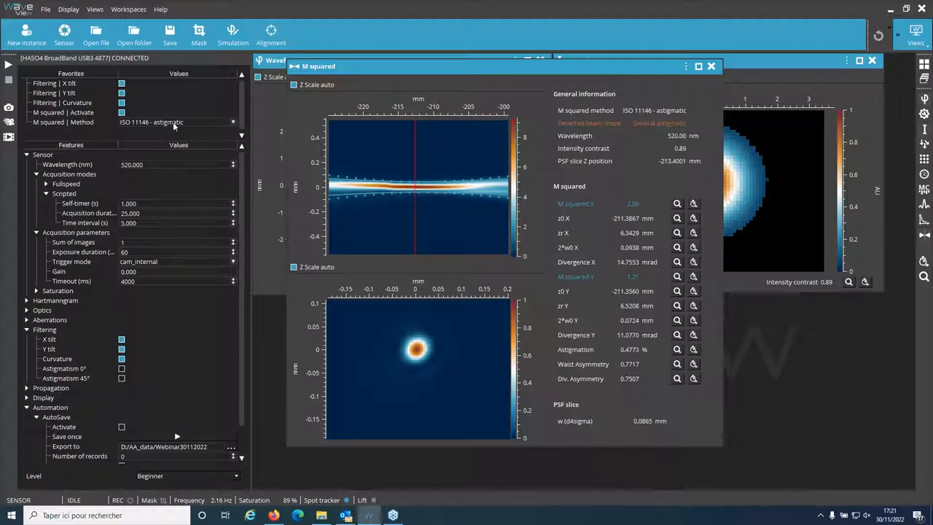
Step: Set the M squared method back to ISO 11146 - circular
left_click(175, 123)
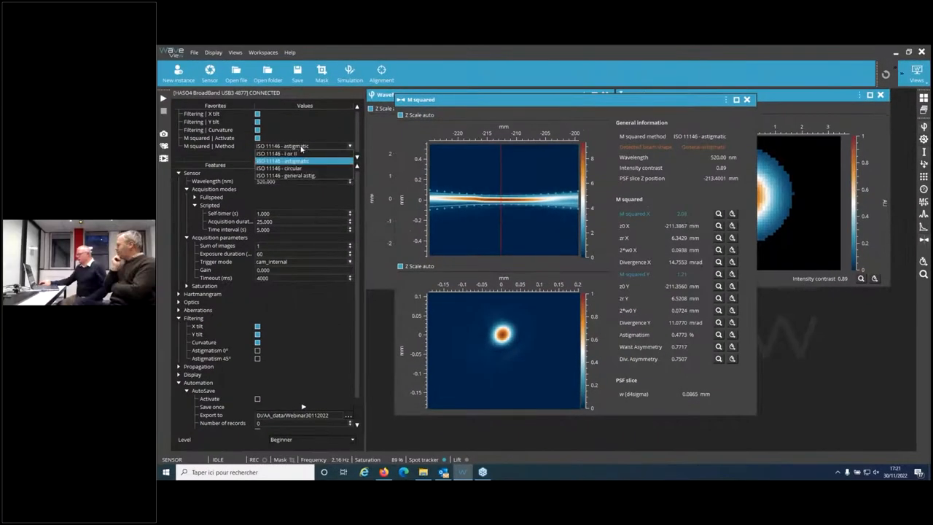
left_click(280, 168)
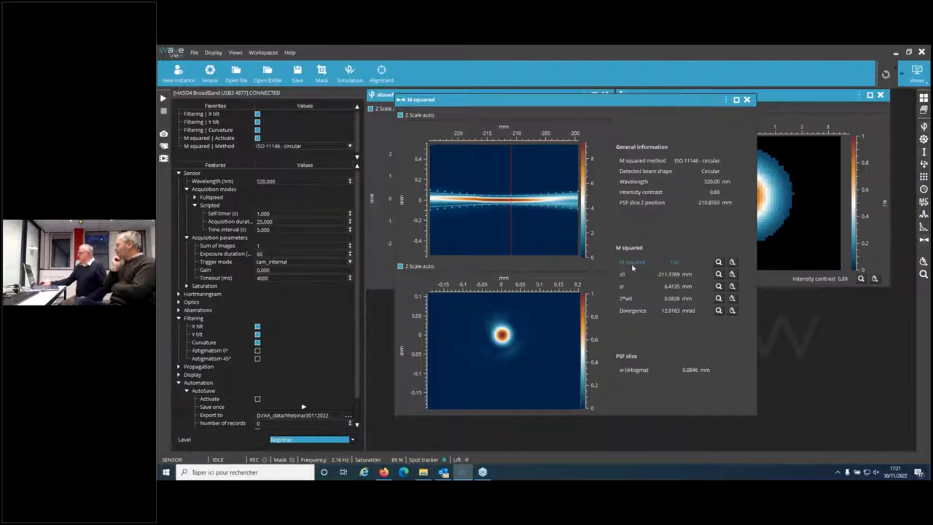
mouse_move(729, 268)
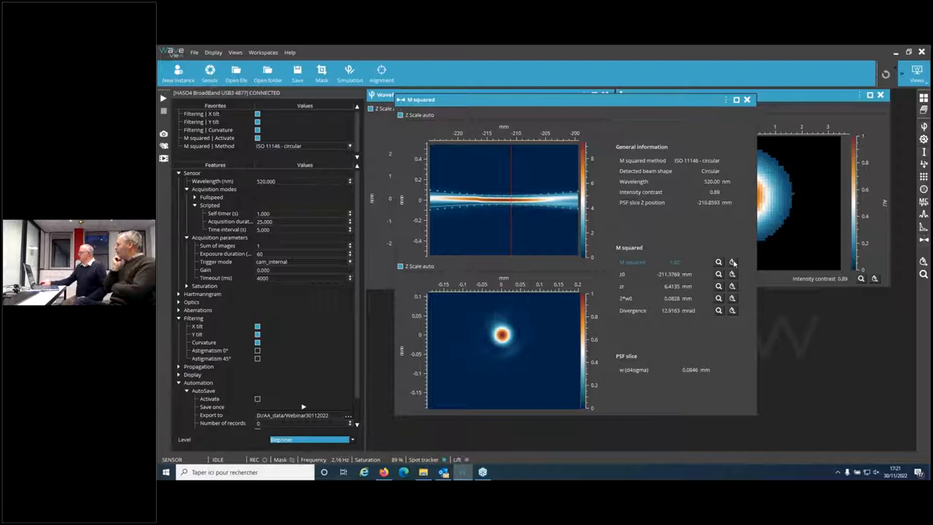
mouse_move(731, 262)
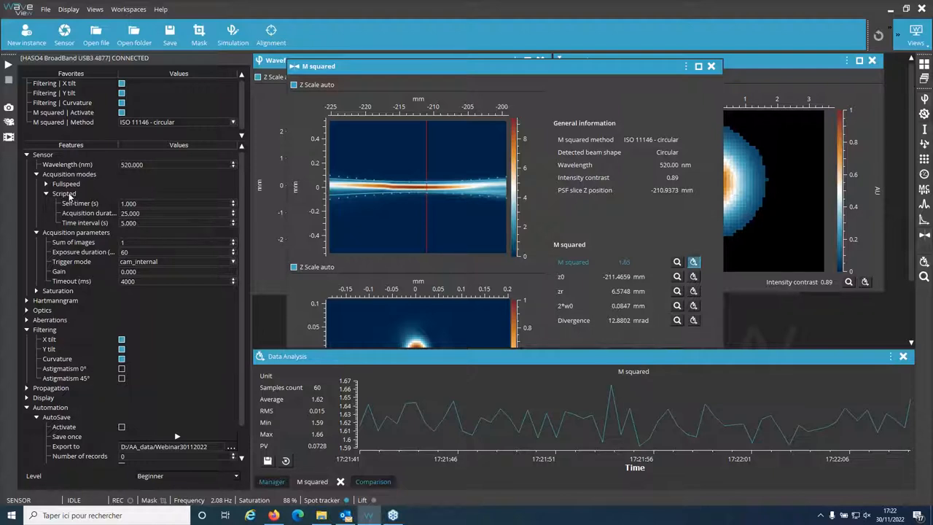
Step: Activate AutoSave under Automation in the Features tree
left_click(64, 192)
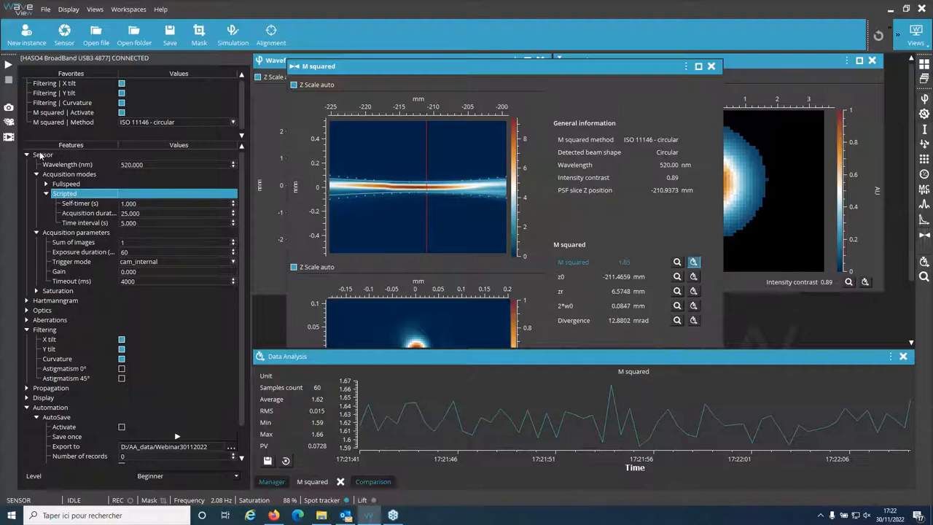
mouse_move(52, 180)
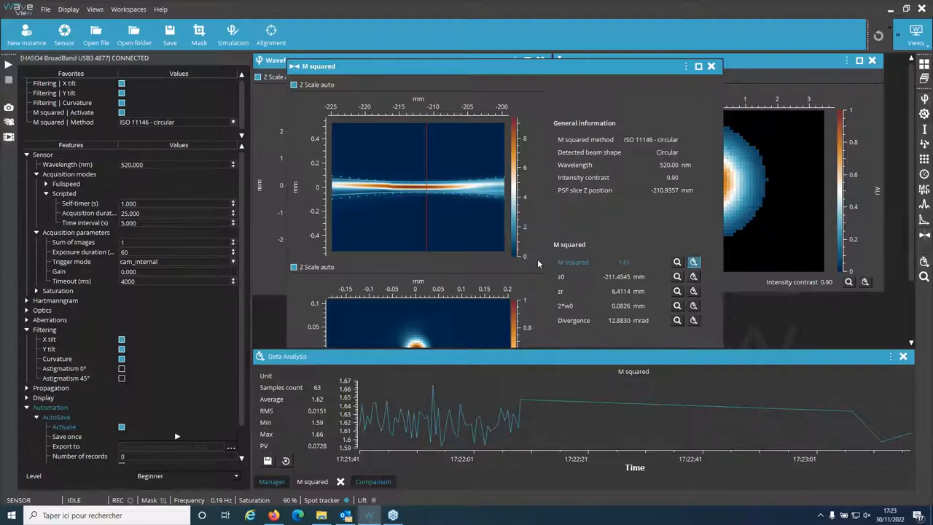
mouse_move(438, 163)
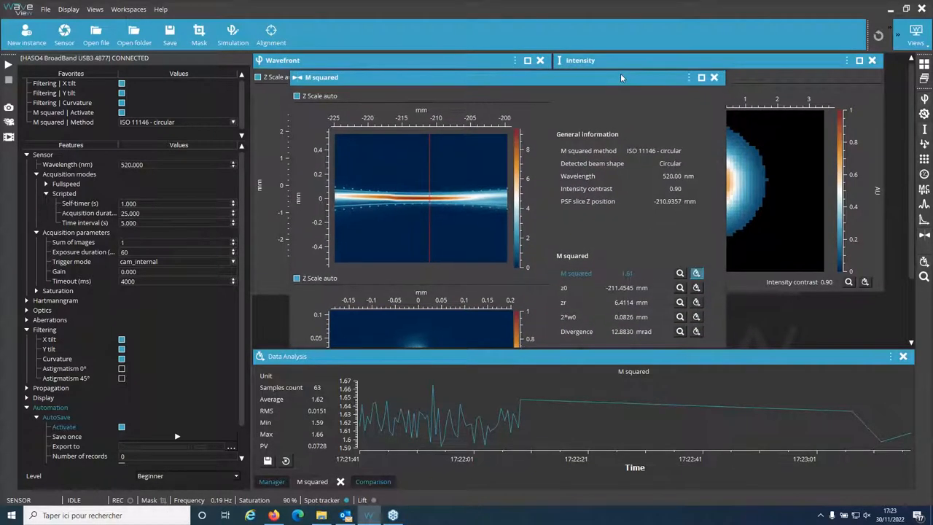
mouse_move(688, 78)
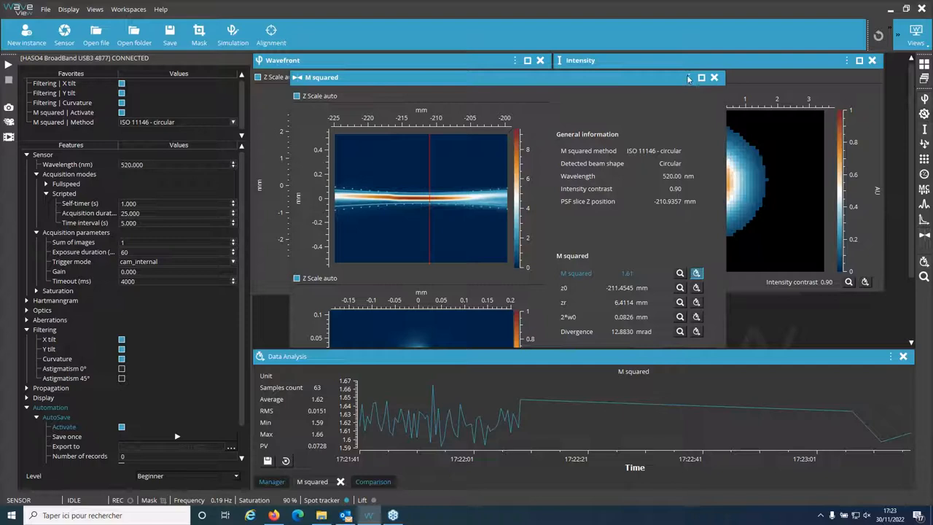
Step: Save the M squared results as text to test.txt, replacing the existing file
left_click(688, 78)
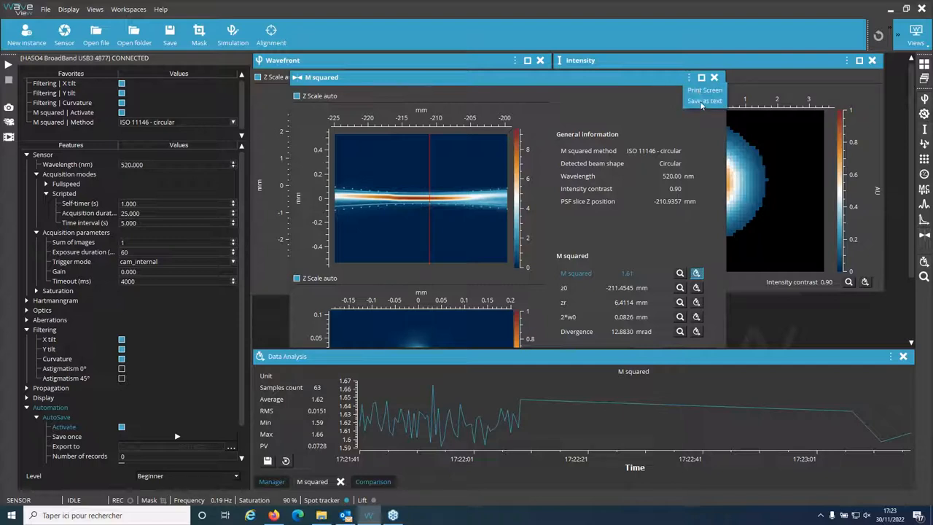
left_click(704, 101)
type("test.txt")
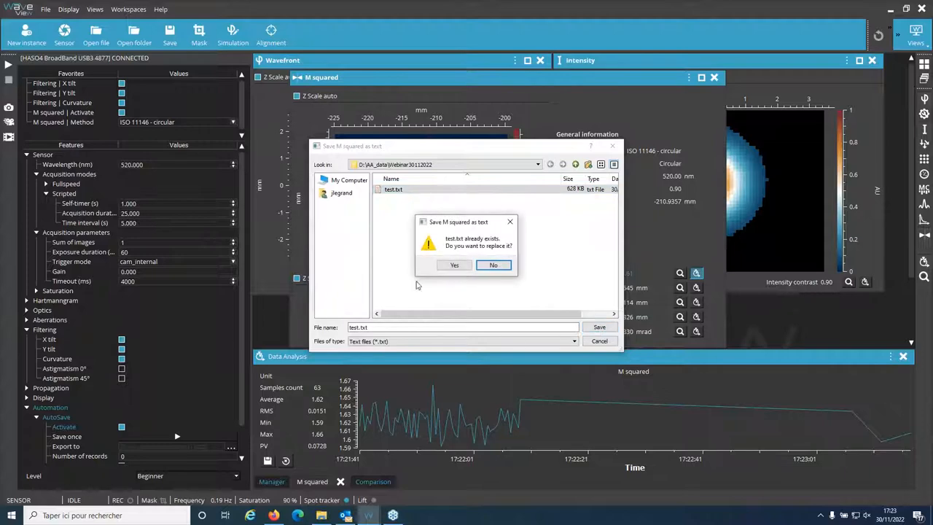
left_click(455, 266)
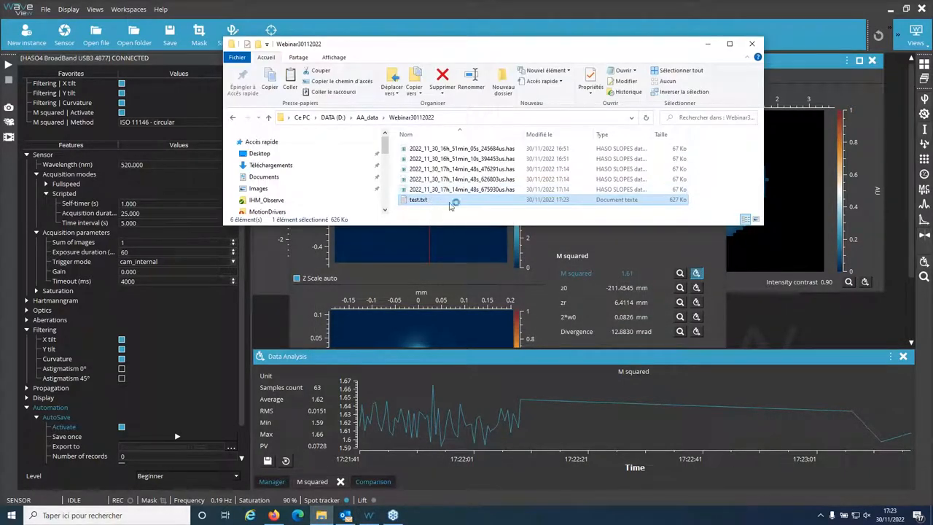
Step: Open the exported test.txt from the Webinar30112022 folder
double_click(417, 198)
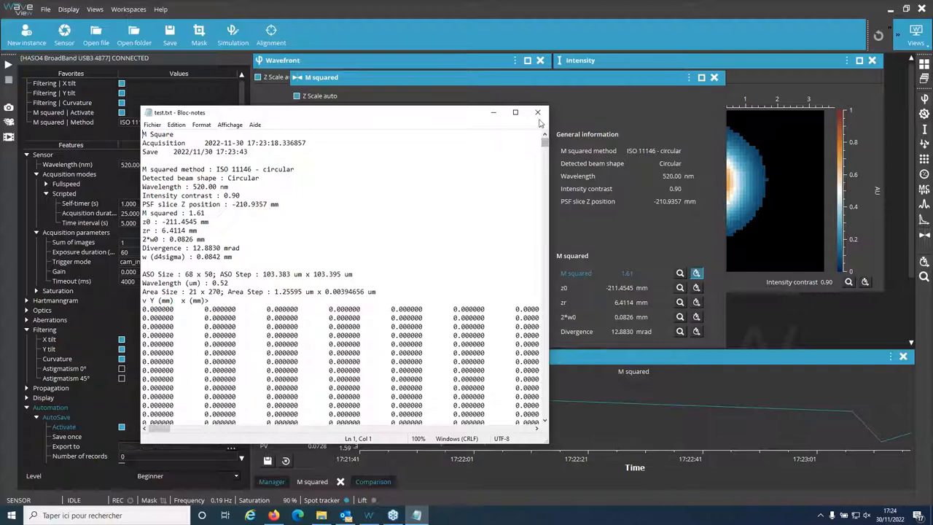
Step: Close test.txt in Notepad after reviewing the exported M-squared results
left_click(538, 113)
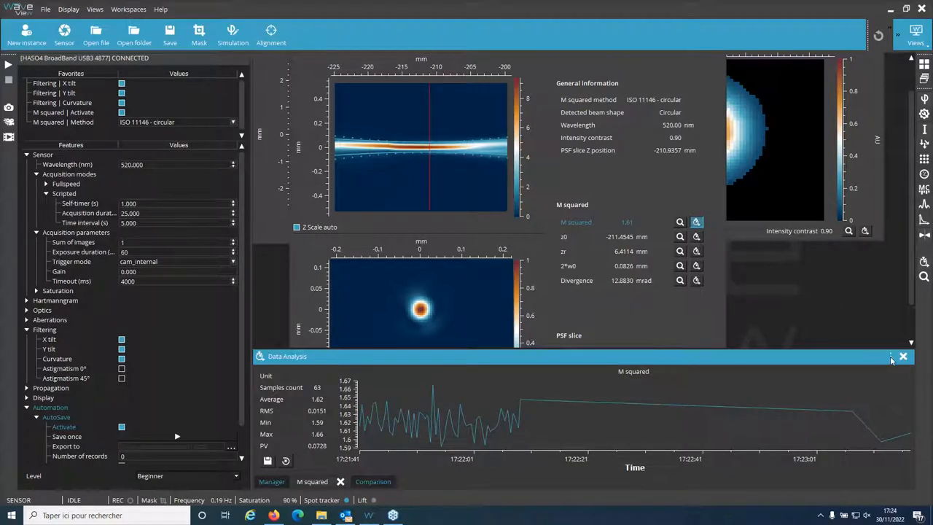
Step: Show the Data Analysis plot actions: Print Screen, Remove all, Reset all, Save all
left_click(889, 356)
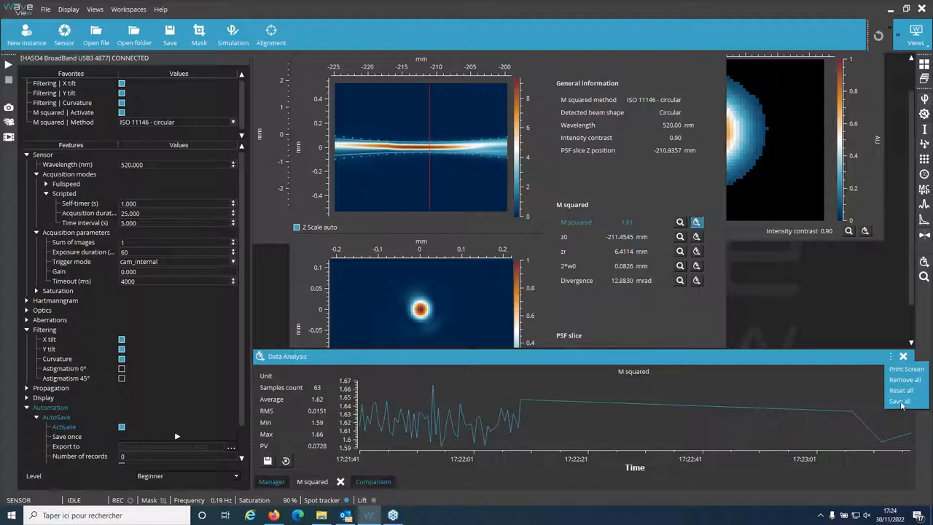
mouse_move(315, 372)
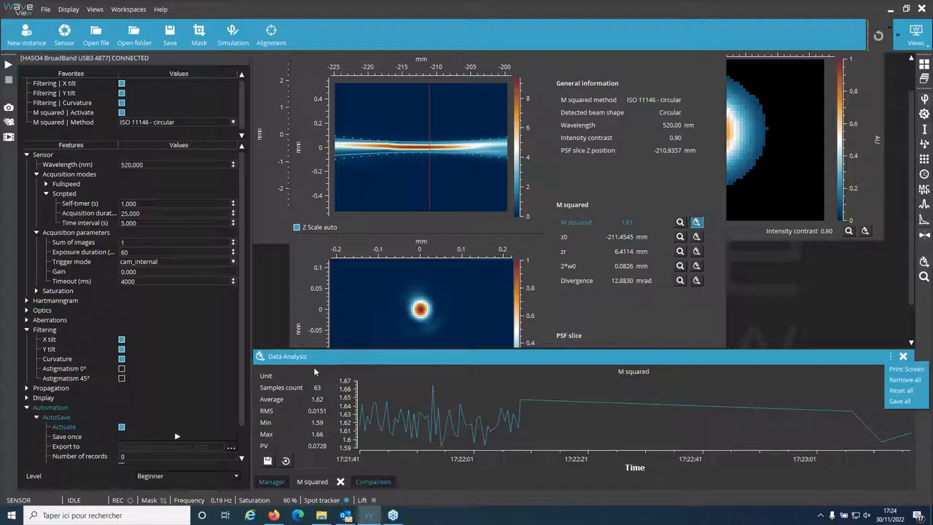
mouse_move(327, 487)
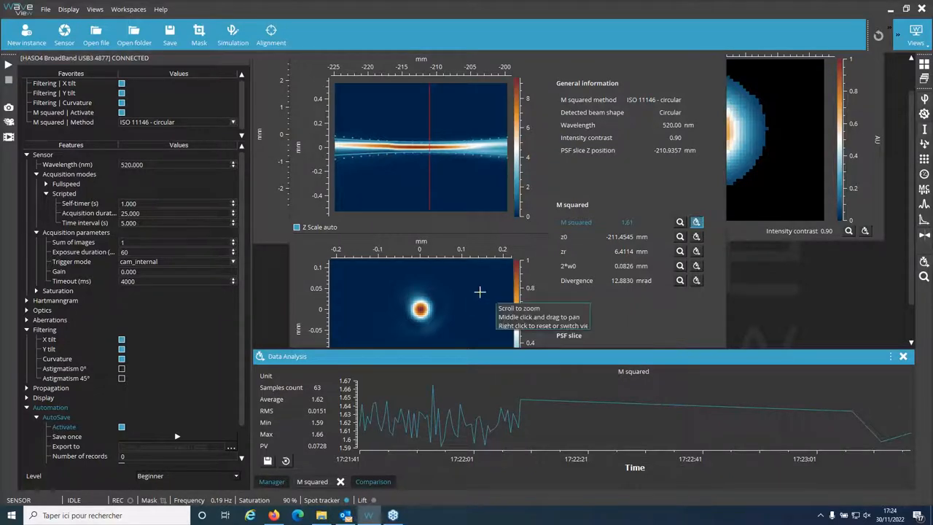
mouse_move(461, 289)
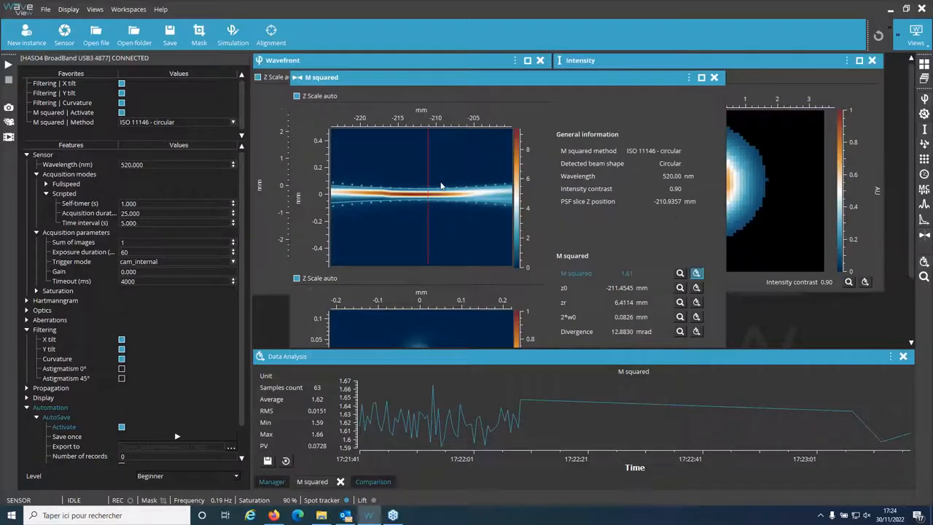
mouse_move(441, 183)
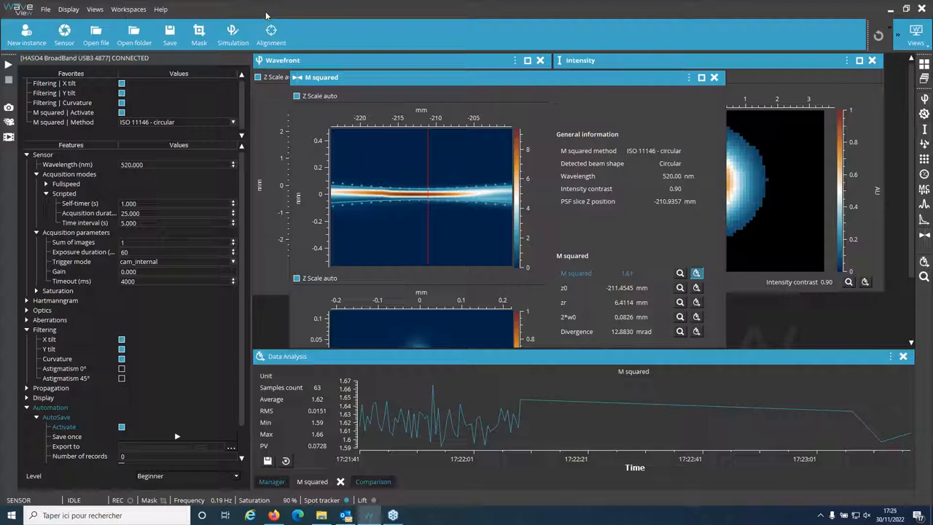
mouse_move(268, 21)
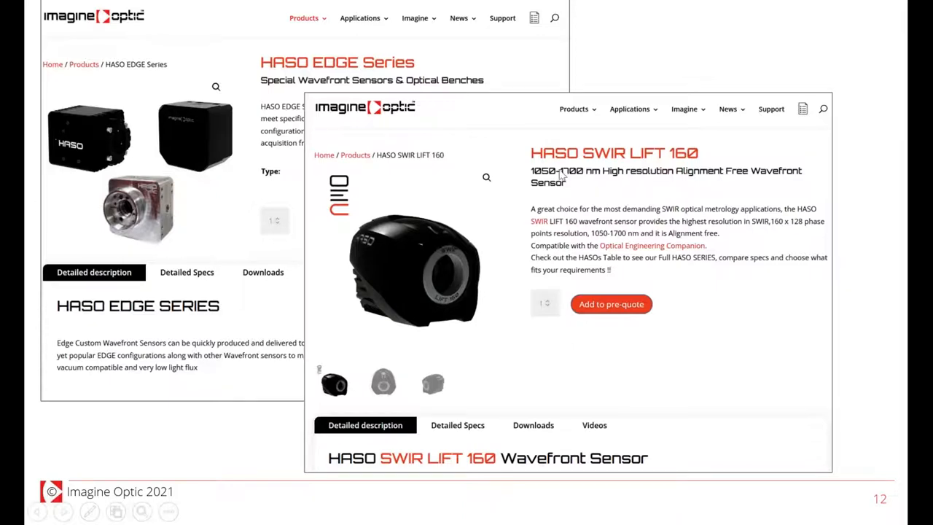
mouse_move(618, 165)
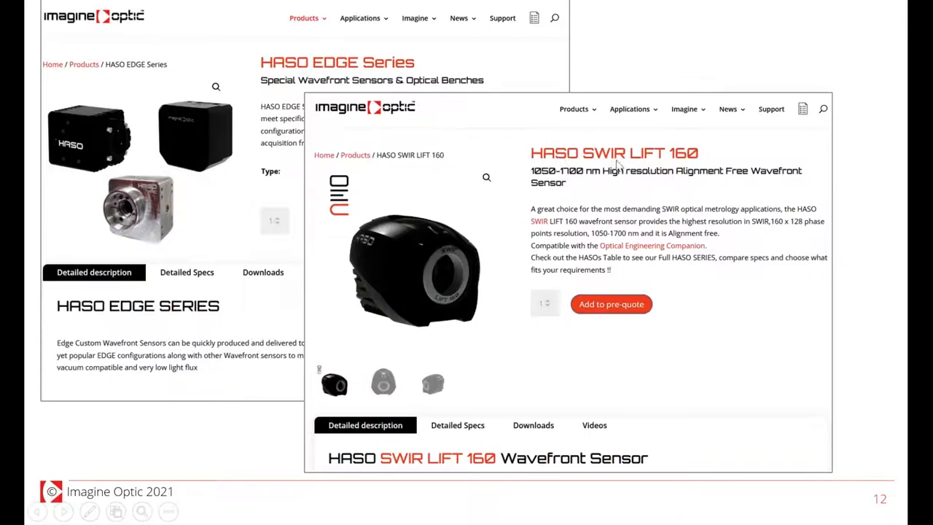
mouse_move(601, 242)
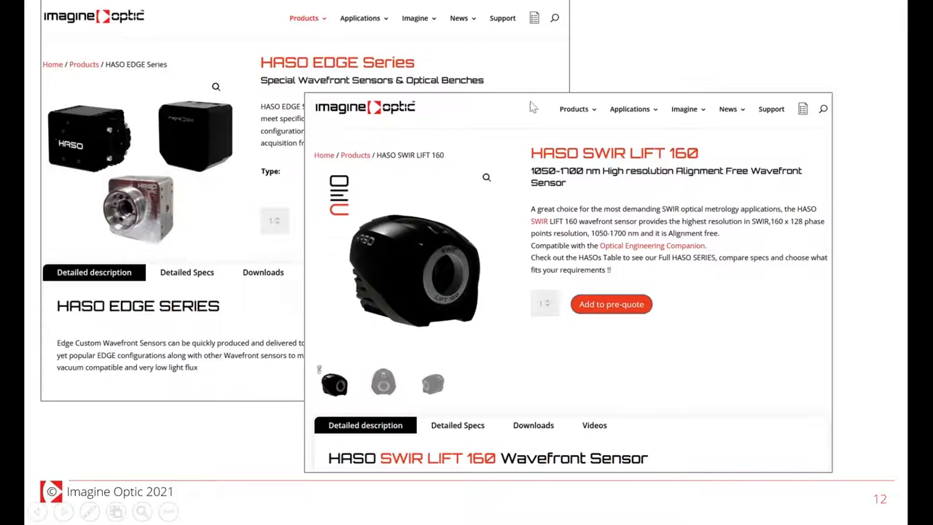
mouse_move(425, 117)
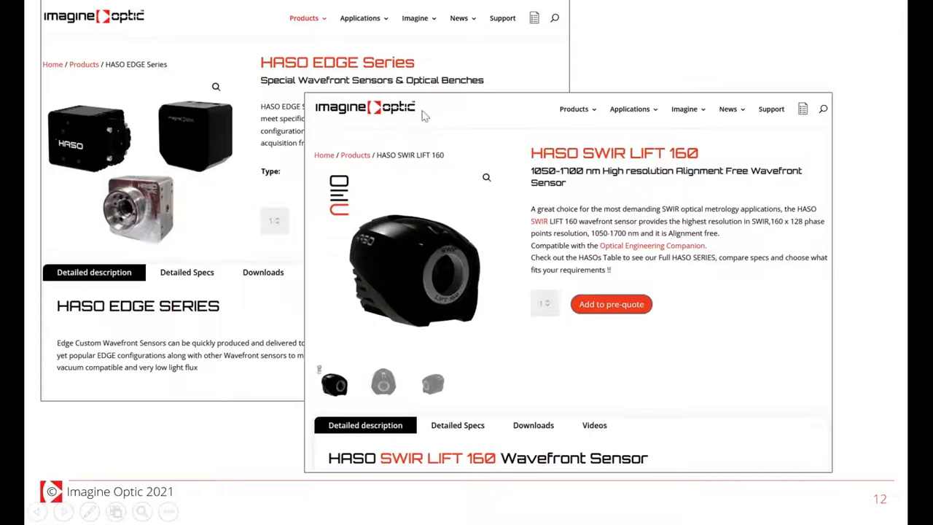
mouse_move(138, 172)
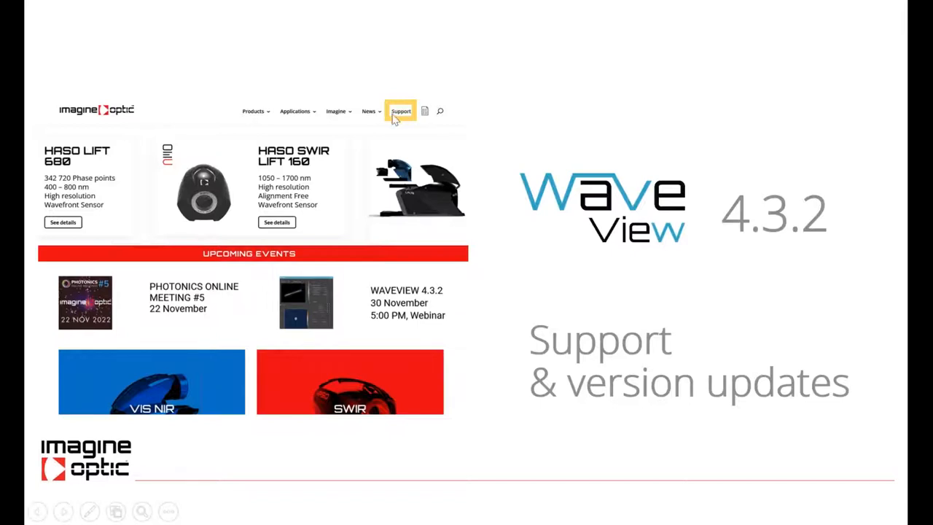
mouse_move(400, 110)
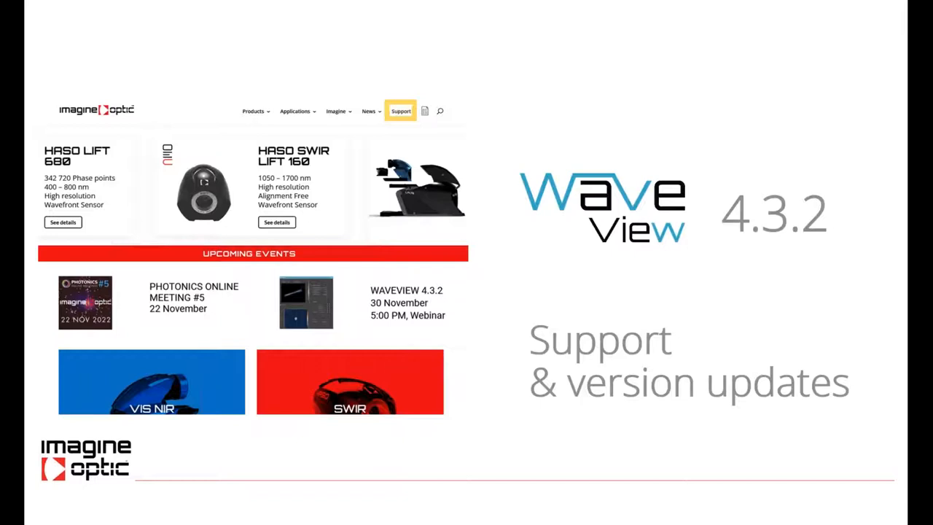
Step: Advance the slideshow to slide 14, the Imagine Optic support help desk page
left_click(399, 110)
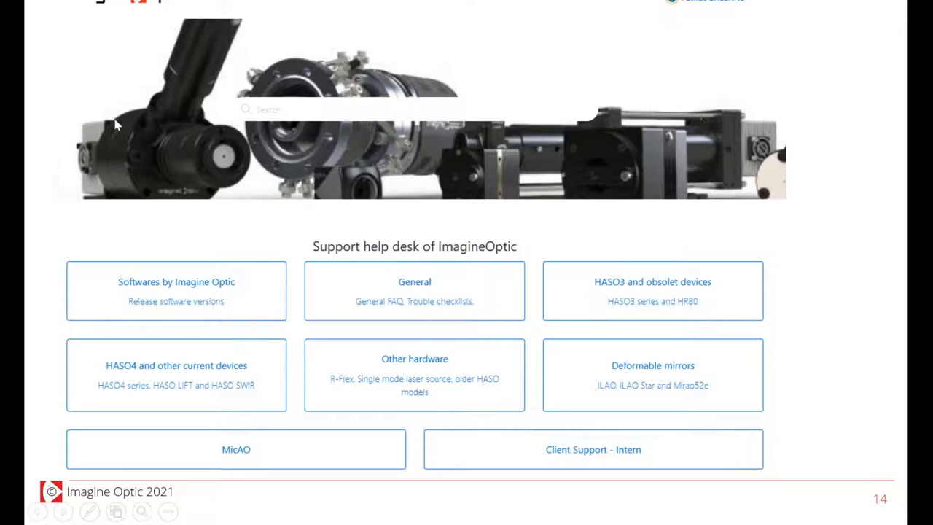
mouse_move(386, 292)
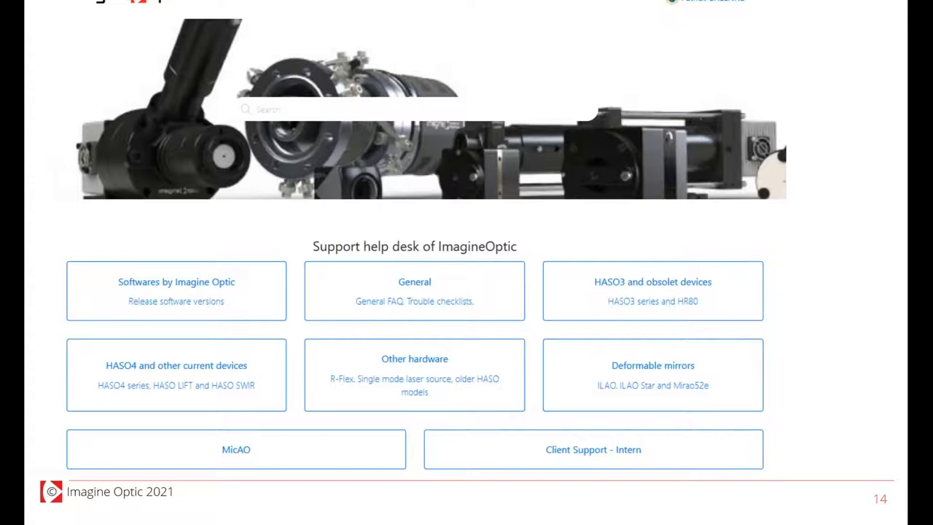
Step: Advance the slideshow to slide 15, the Softwares by Imagine Optic announcements page
left_click(175, 290)
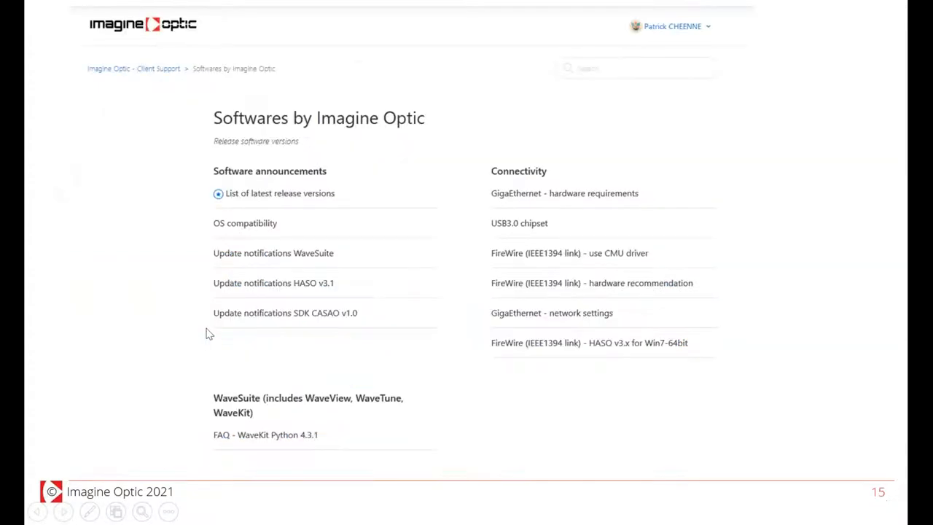
mouse_move(338, 142)
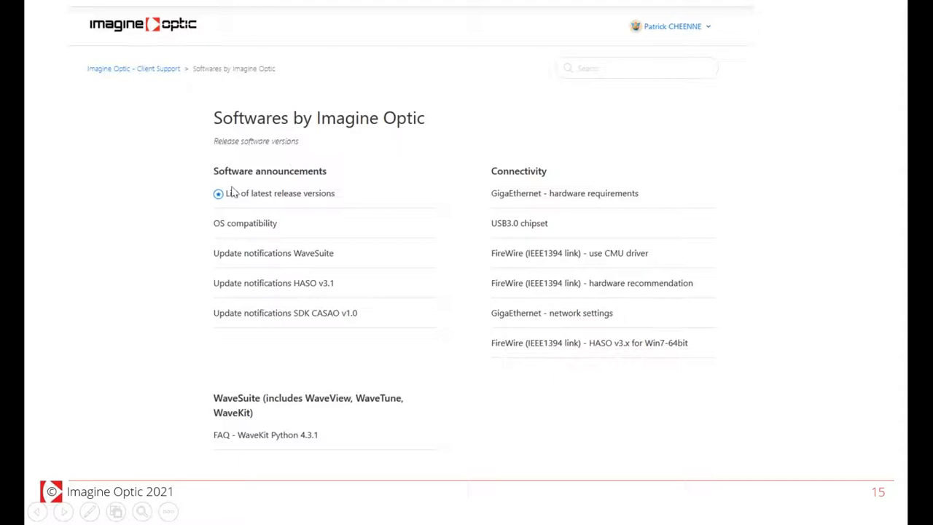
mouse_move(353, 197)
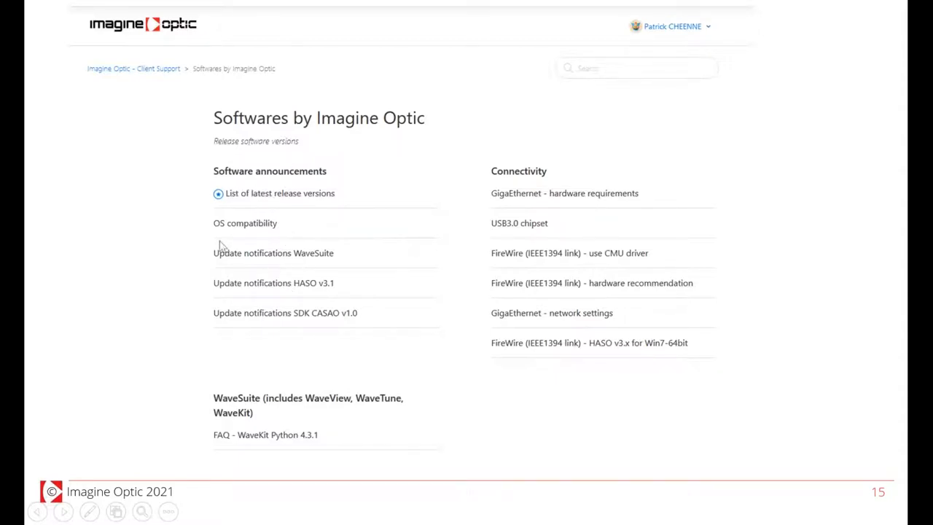
mouse_move(308, 274)
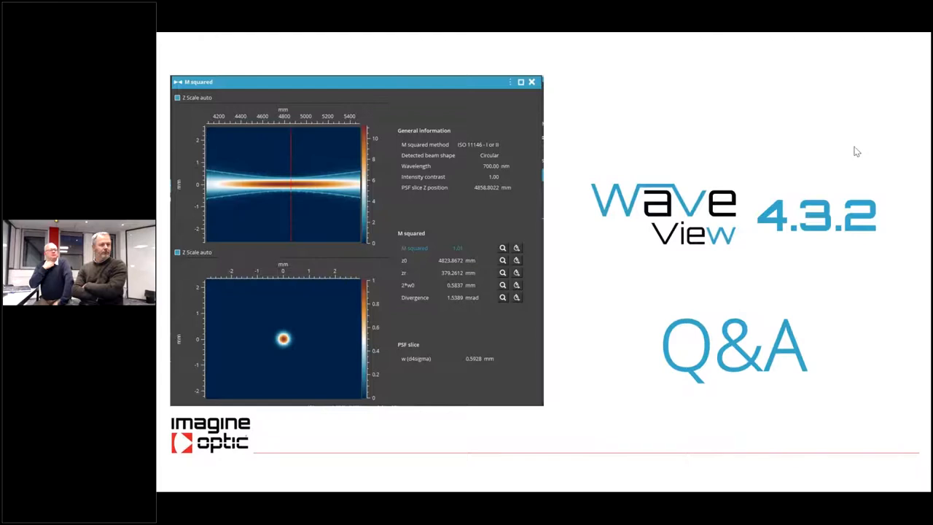
mouse_move(771, 266)
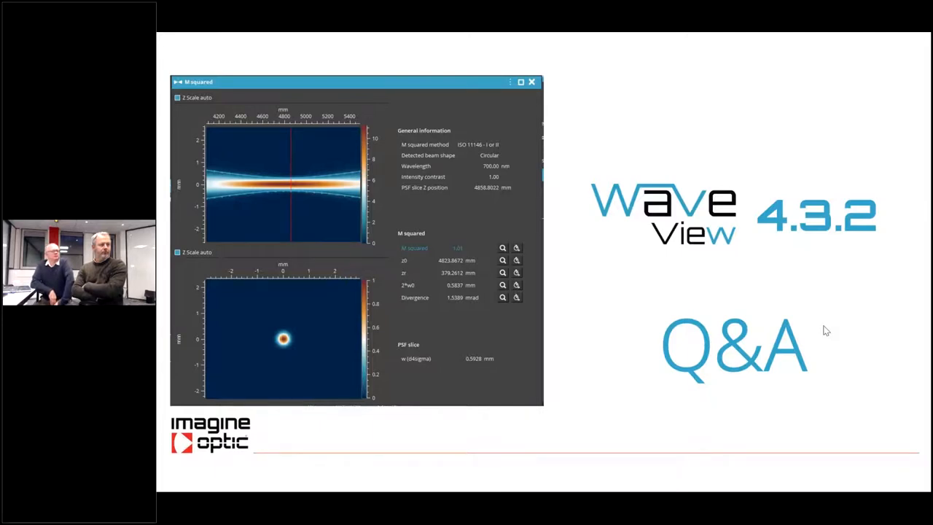
mouse_move(773, 425)
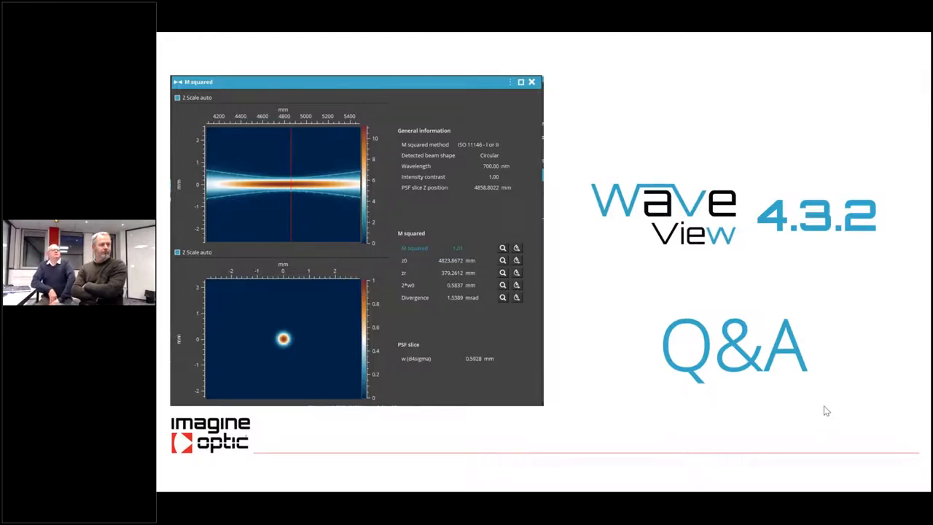
mouse_move(860, 337)
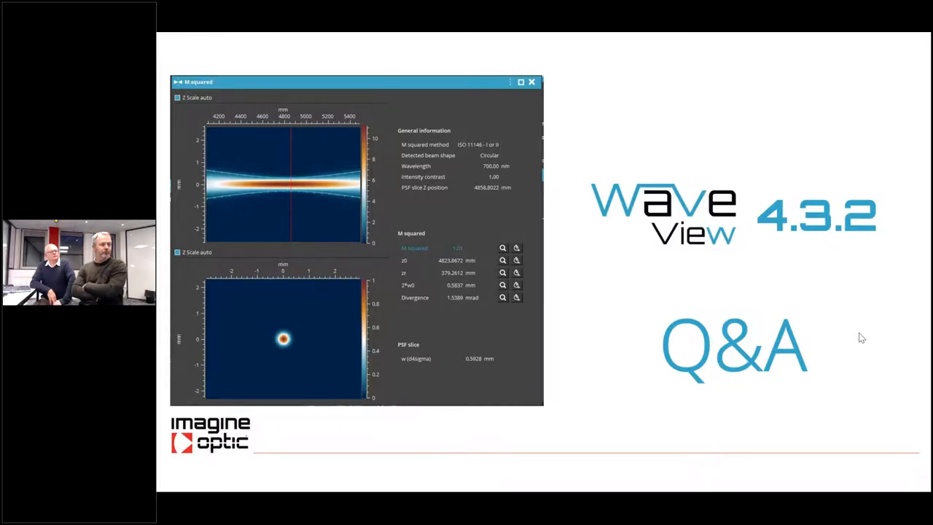
mouse_move(863, 189)
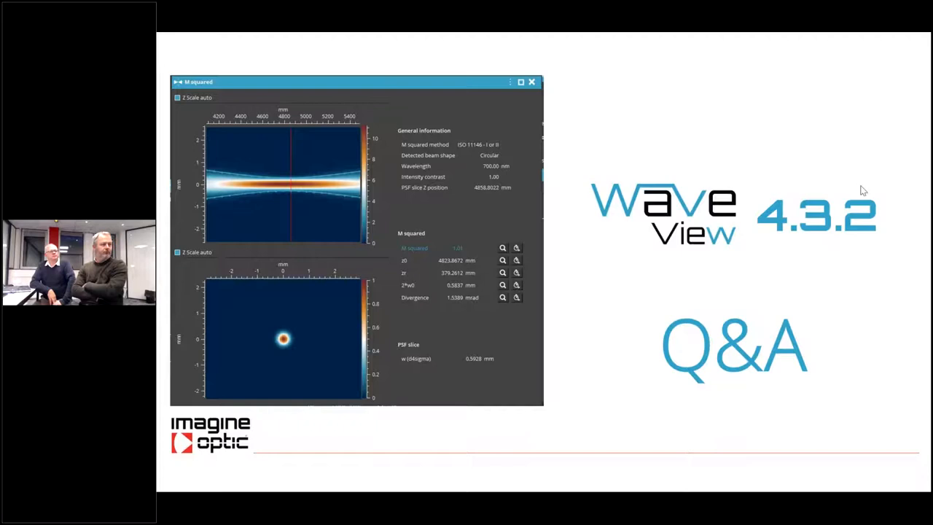
mouse_move(746, 127)
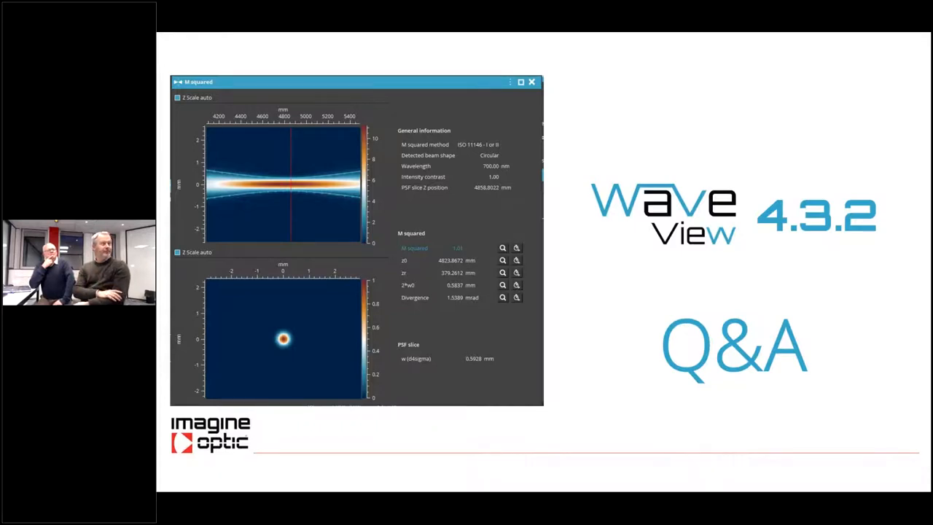
mouse_move(764, 73)
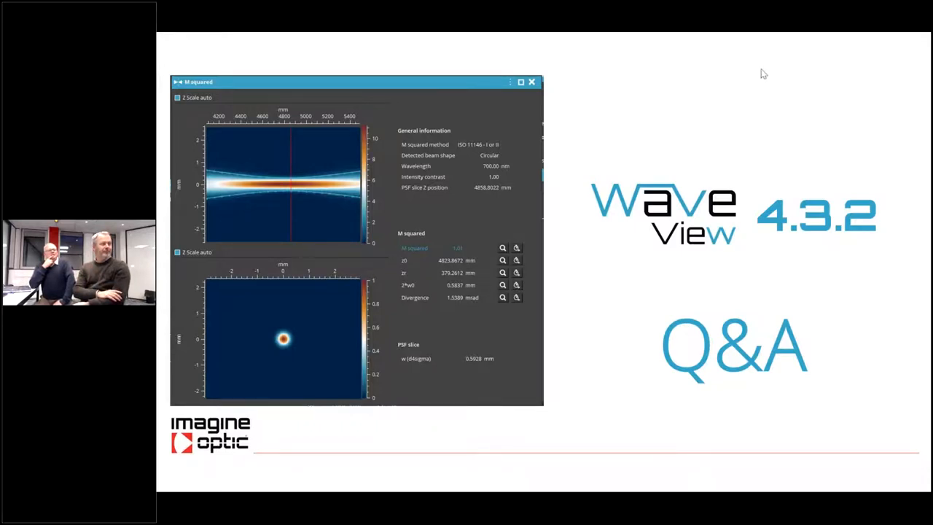
mouse_move(746, 101)
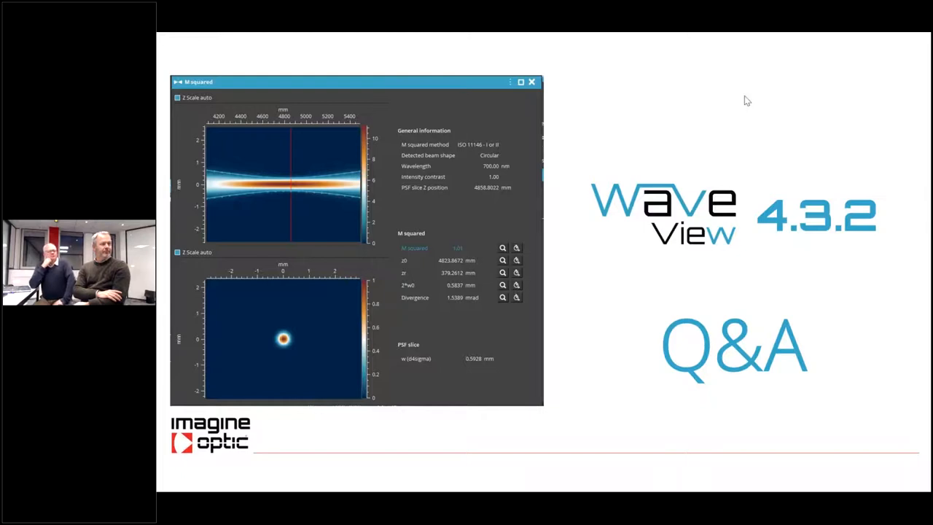
mouse_move(696, 329)
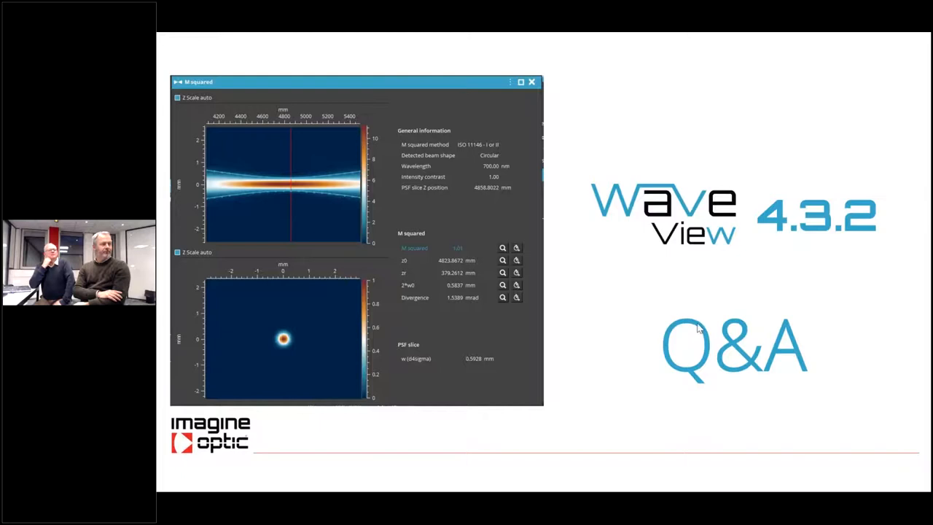
mouse_move(772, 105)
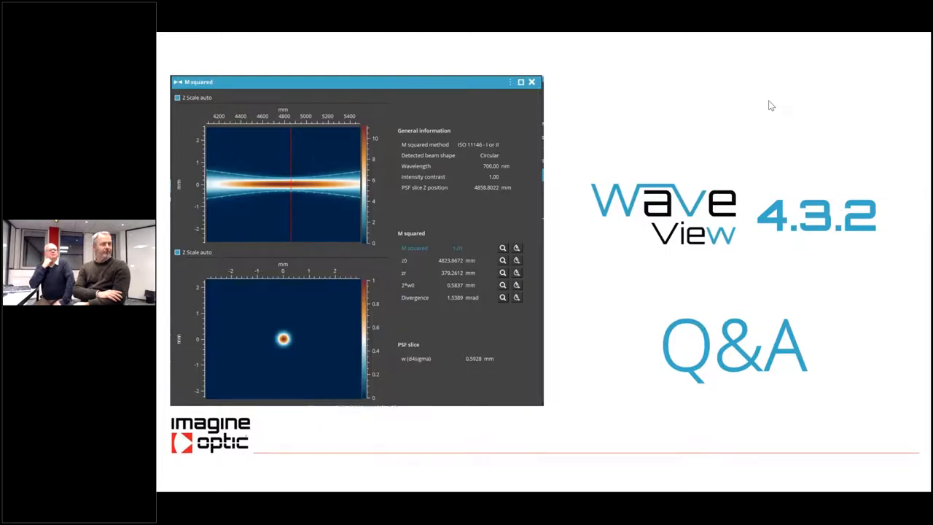
mouse_move(921, 215)
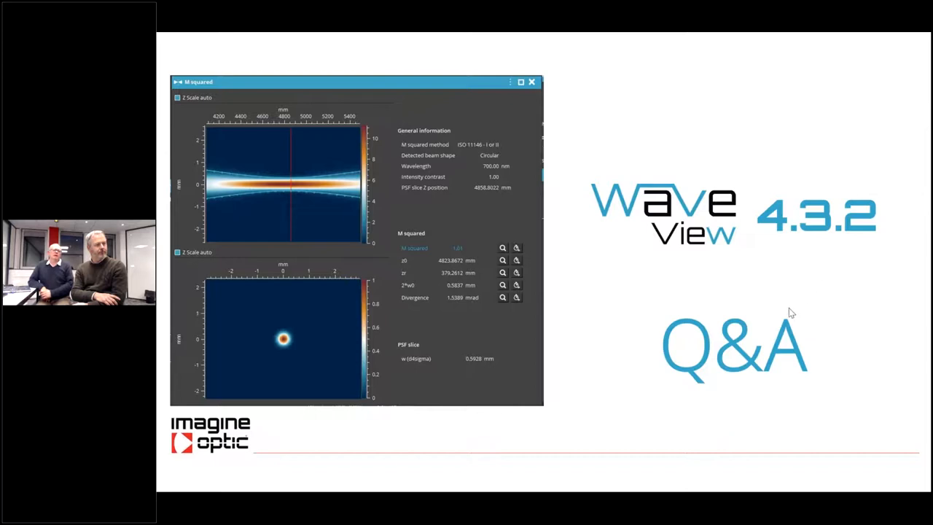
mouse_move(771, 312)
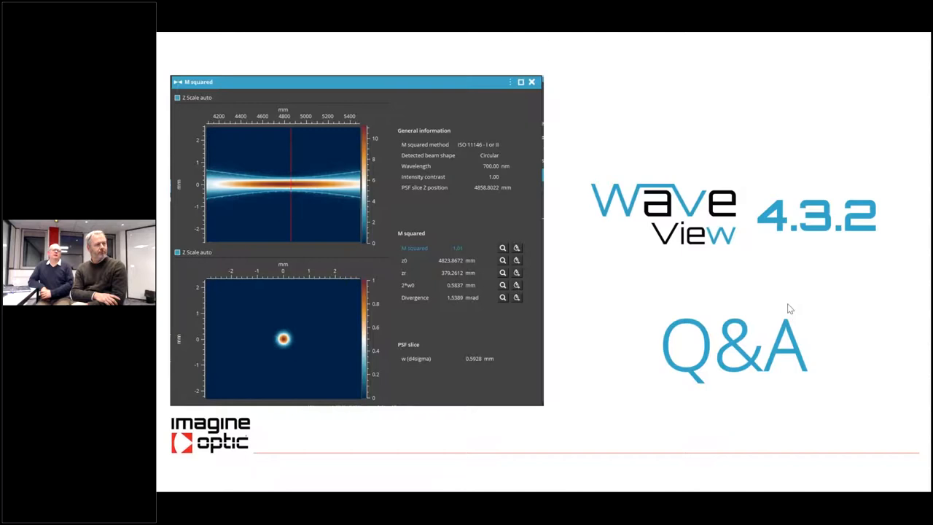
mouse_move(770, 306)
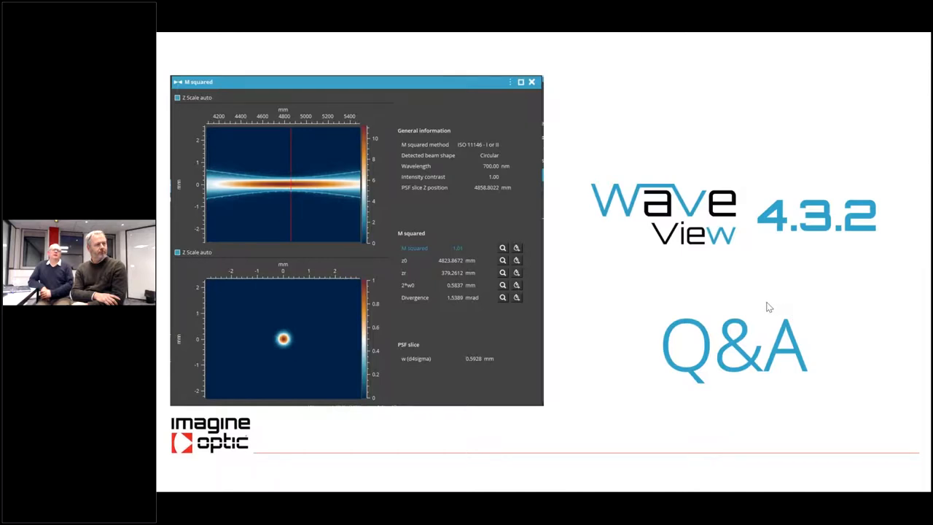
mouse_move(823, 353)
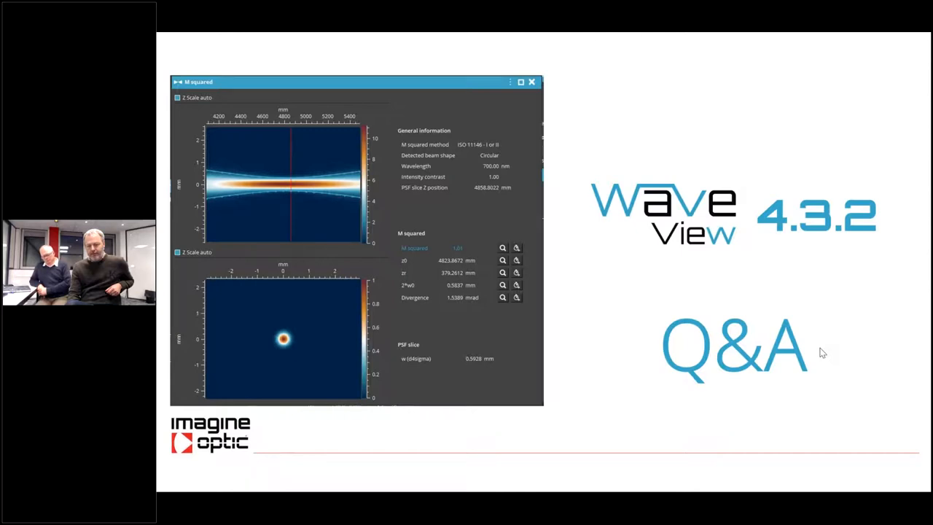
mouse_move(783, 140)
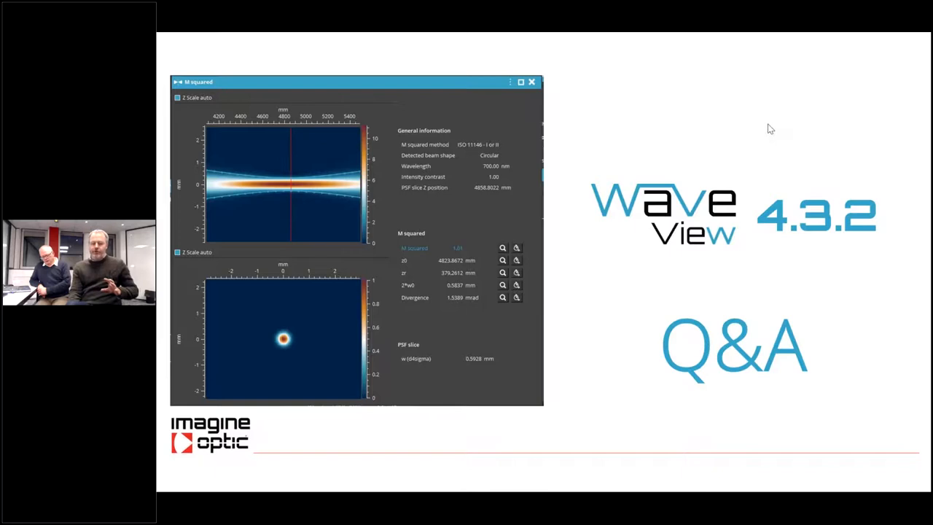
mouse_move(834, 195)
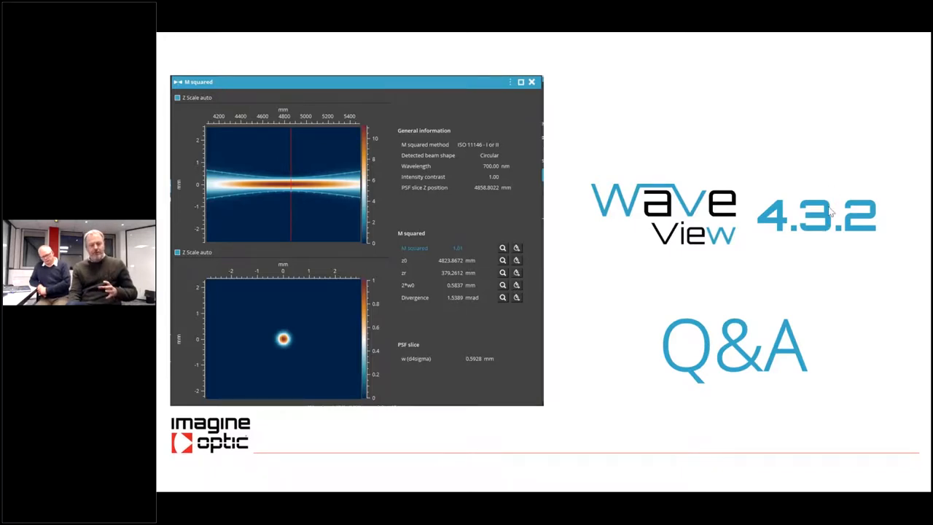
mouse_move(886, 140)
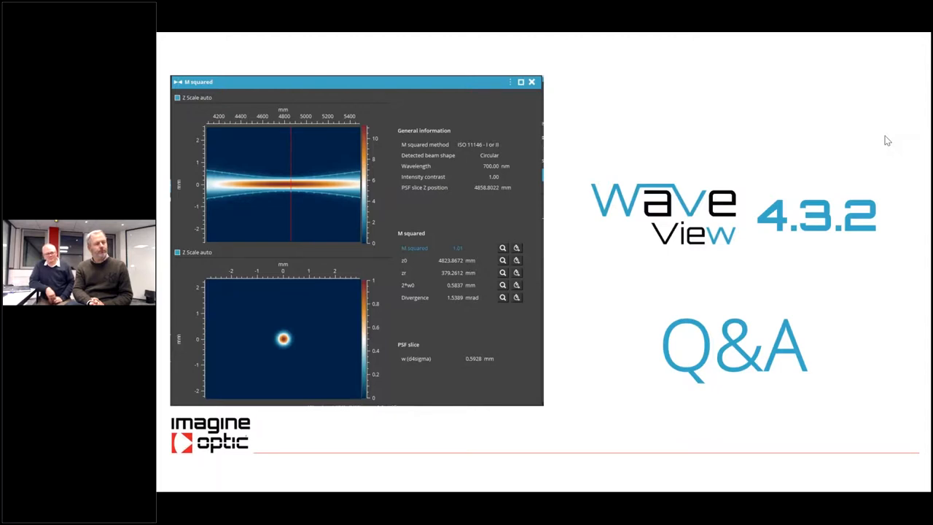
mouse_move(902, 140)
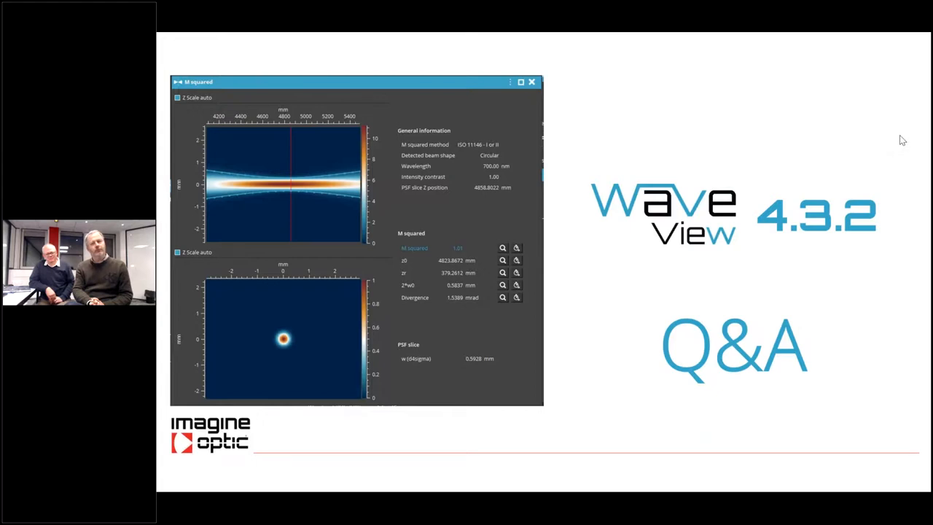
mouse_move(769, 253)
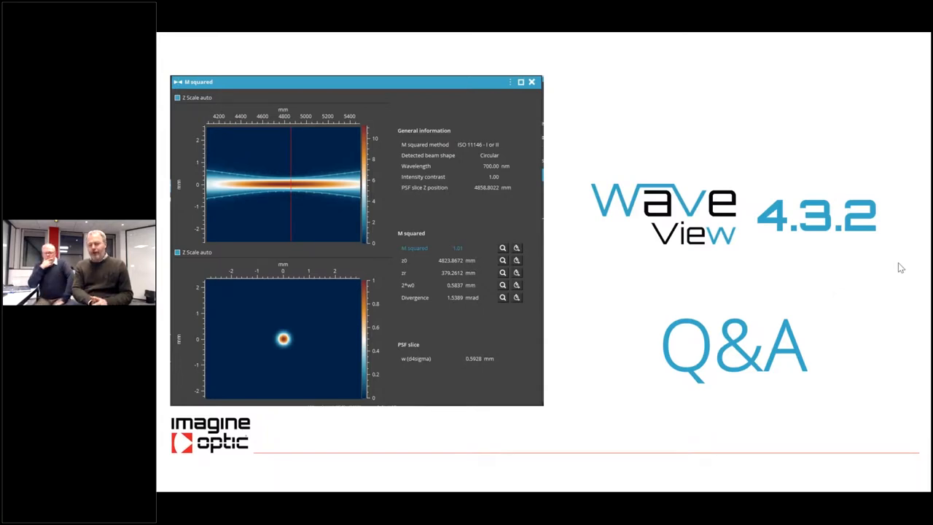
mouse_move(852, 282)
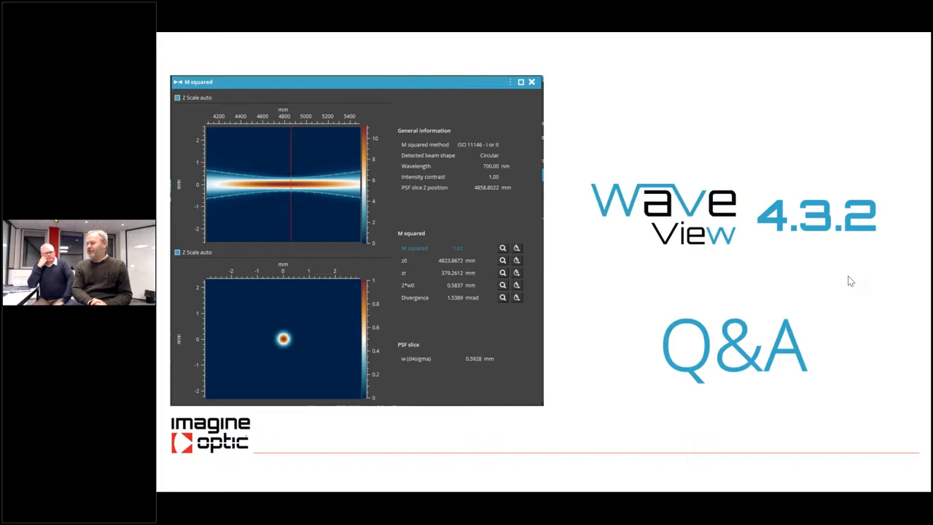
mouse_move(867, 289)
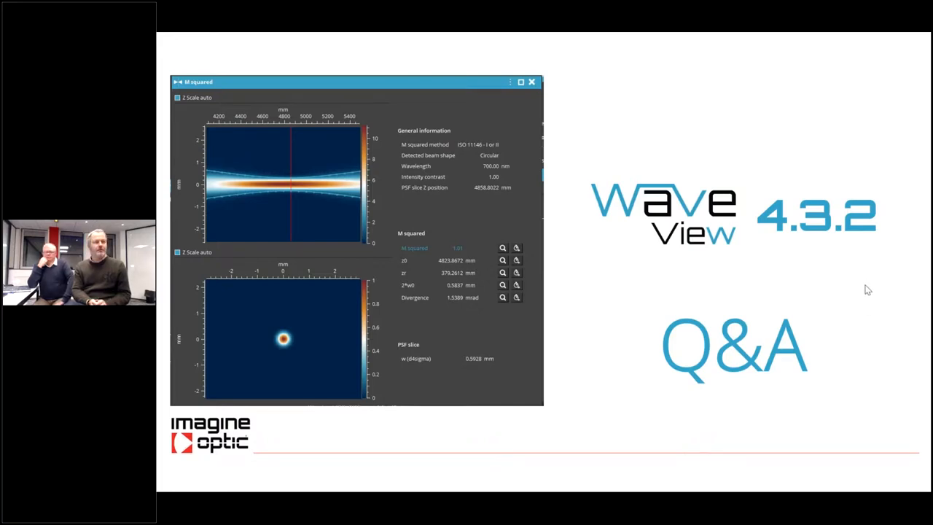
mouse_move(857, 277)
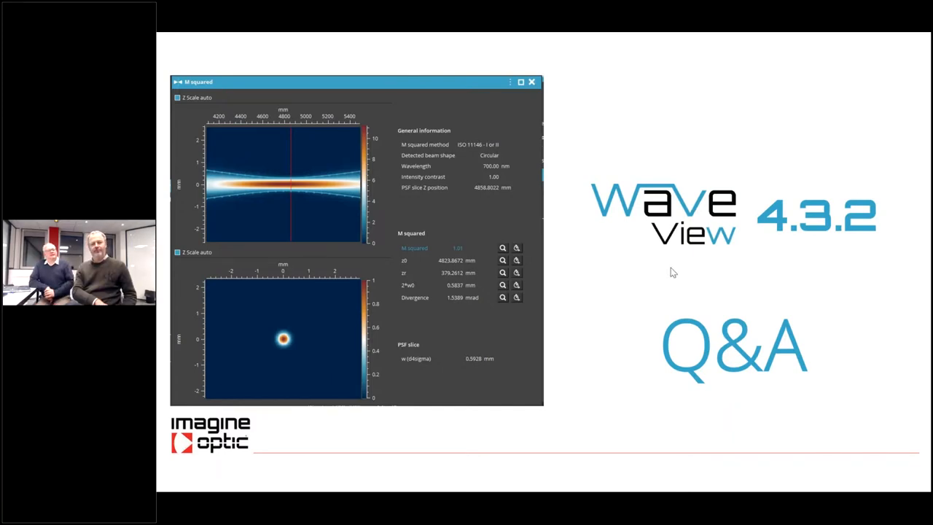
mouse_move(736, 128)
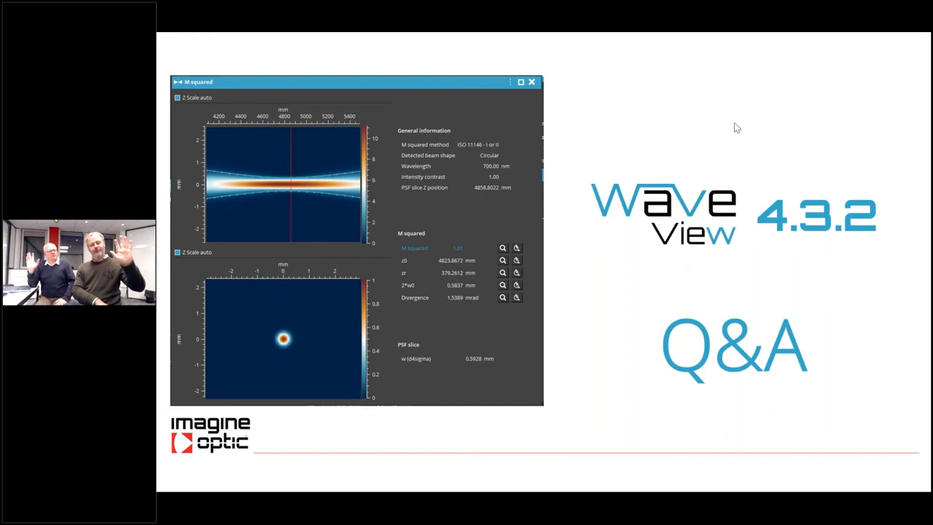
mouse_move(755, 128)
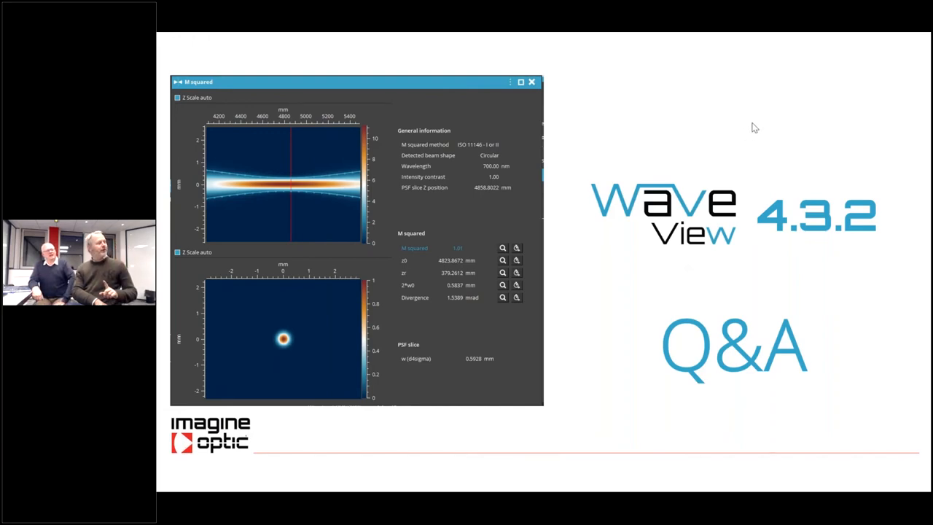